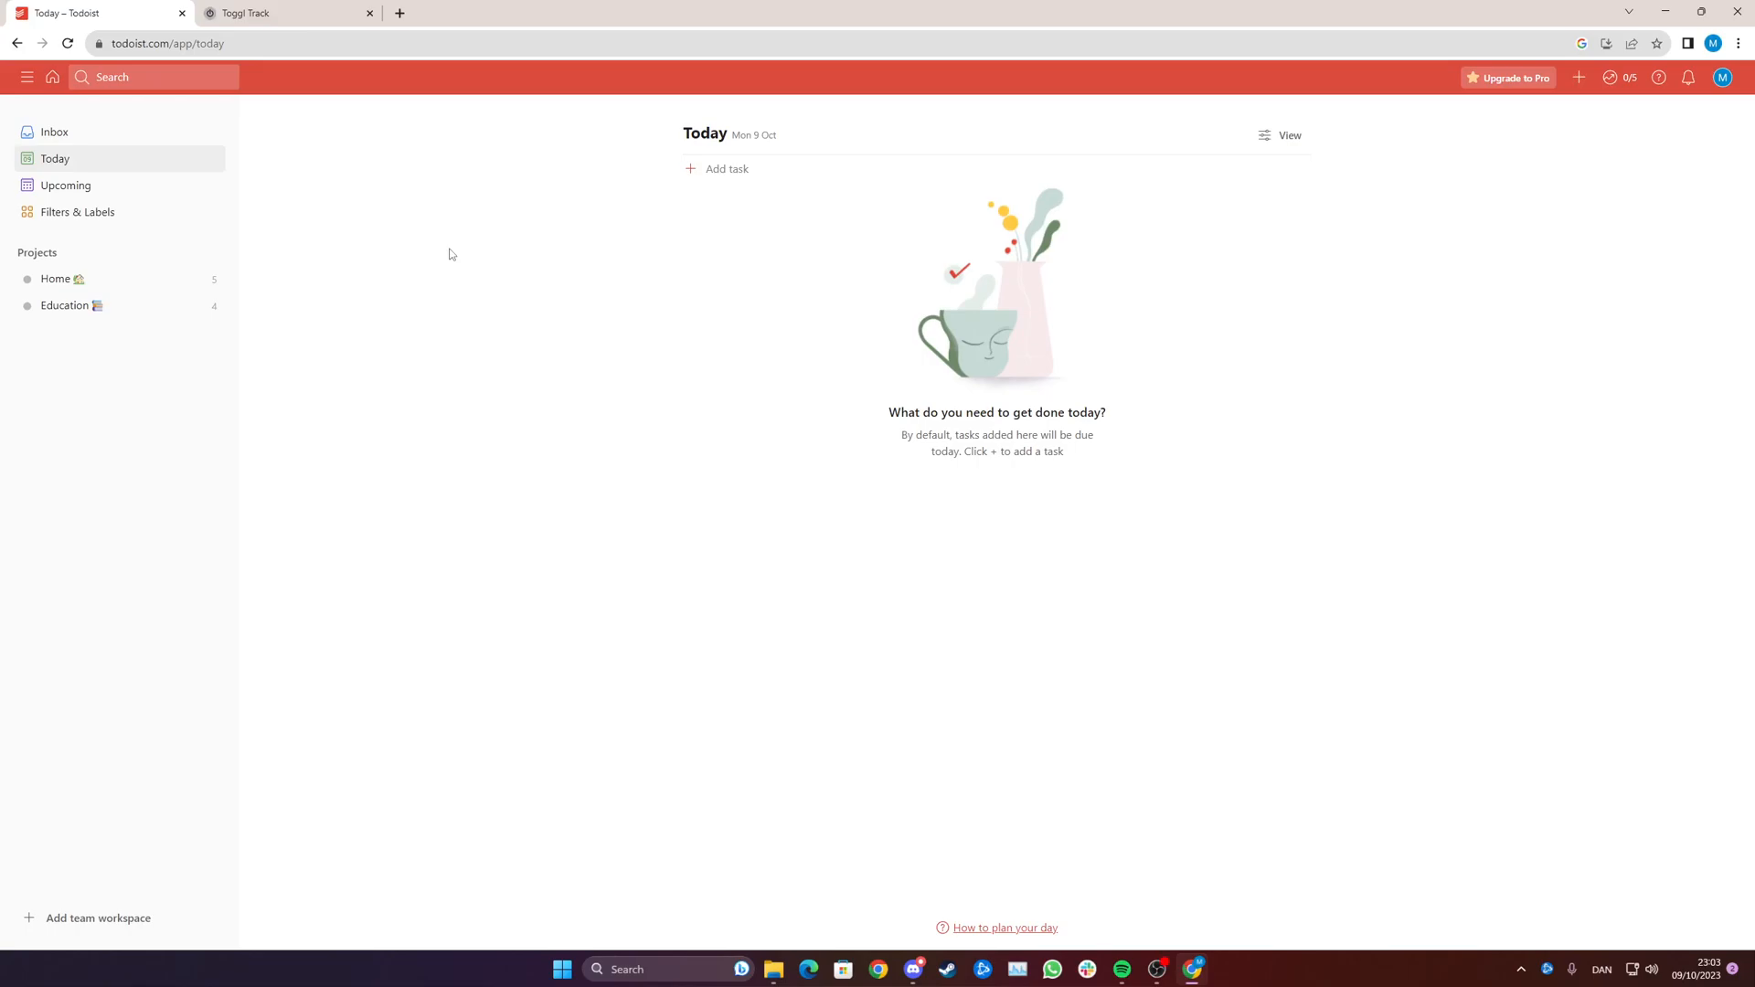
pyautogui.moveTo(311, 64)
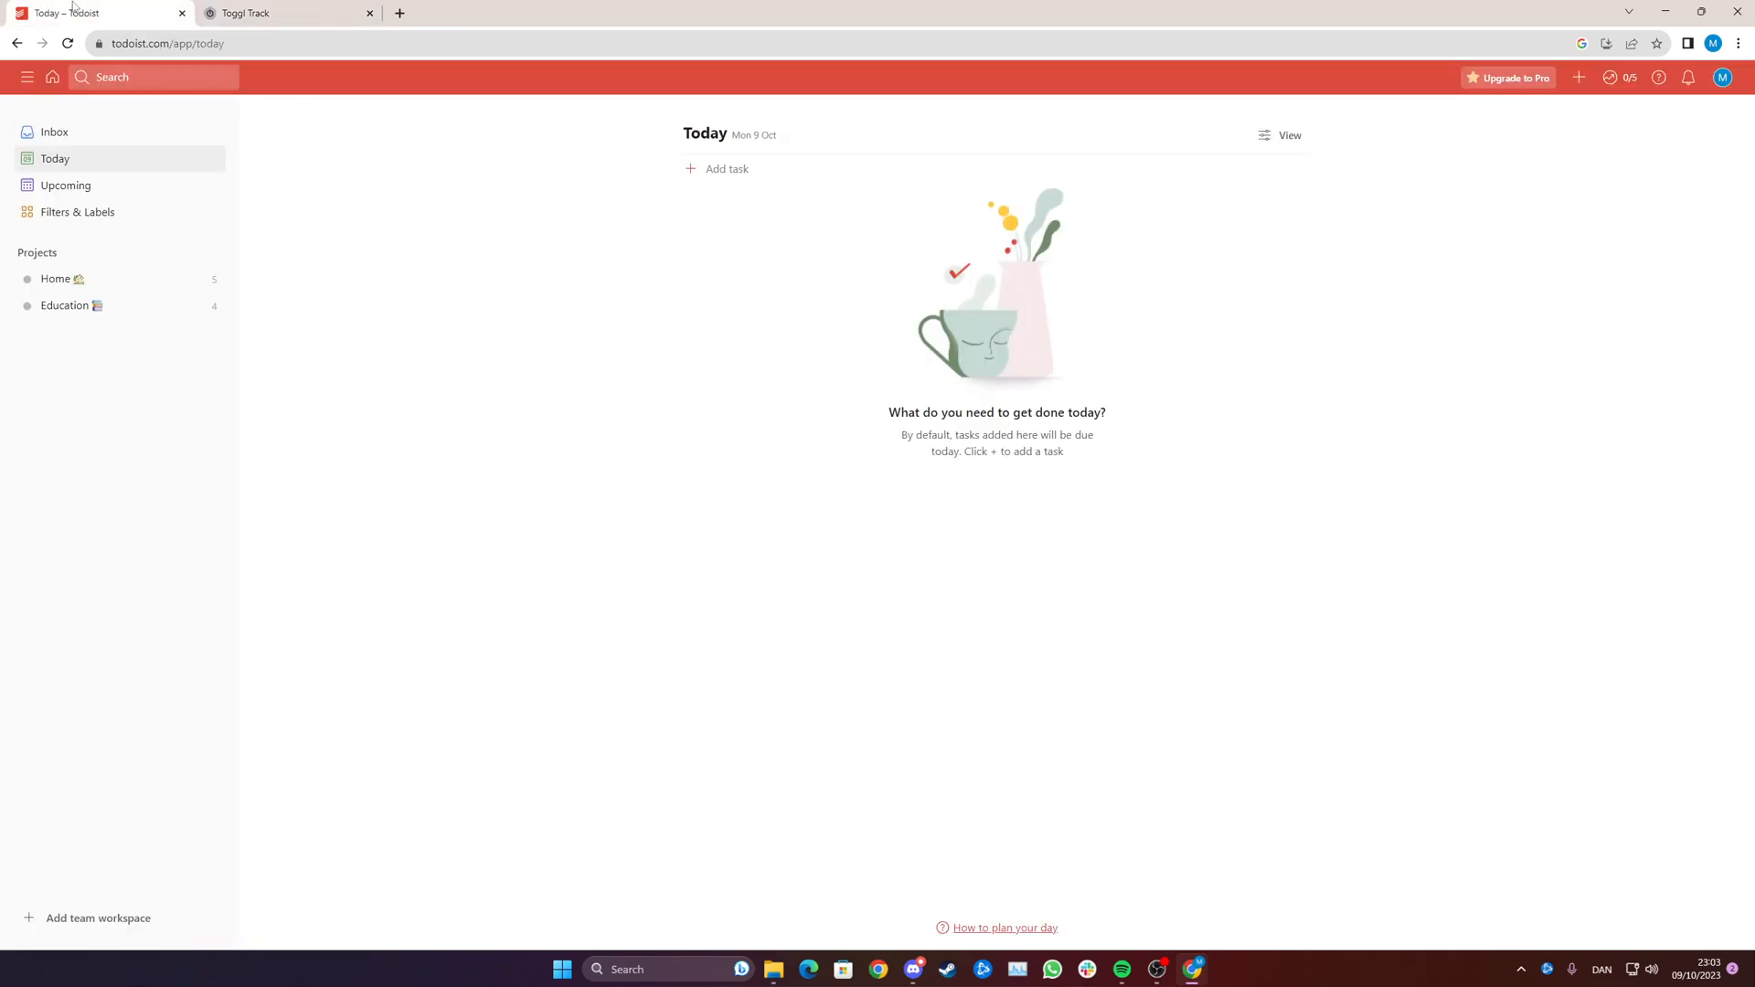
pyautogui.moveTo(1721, 77)
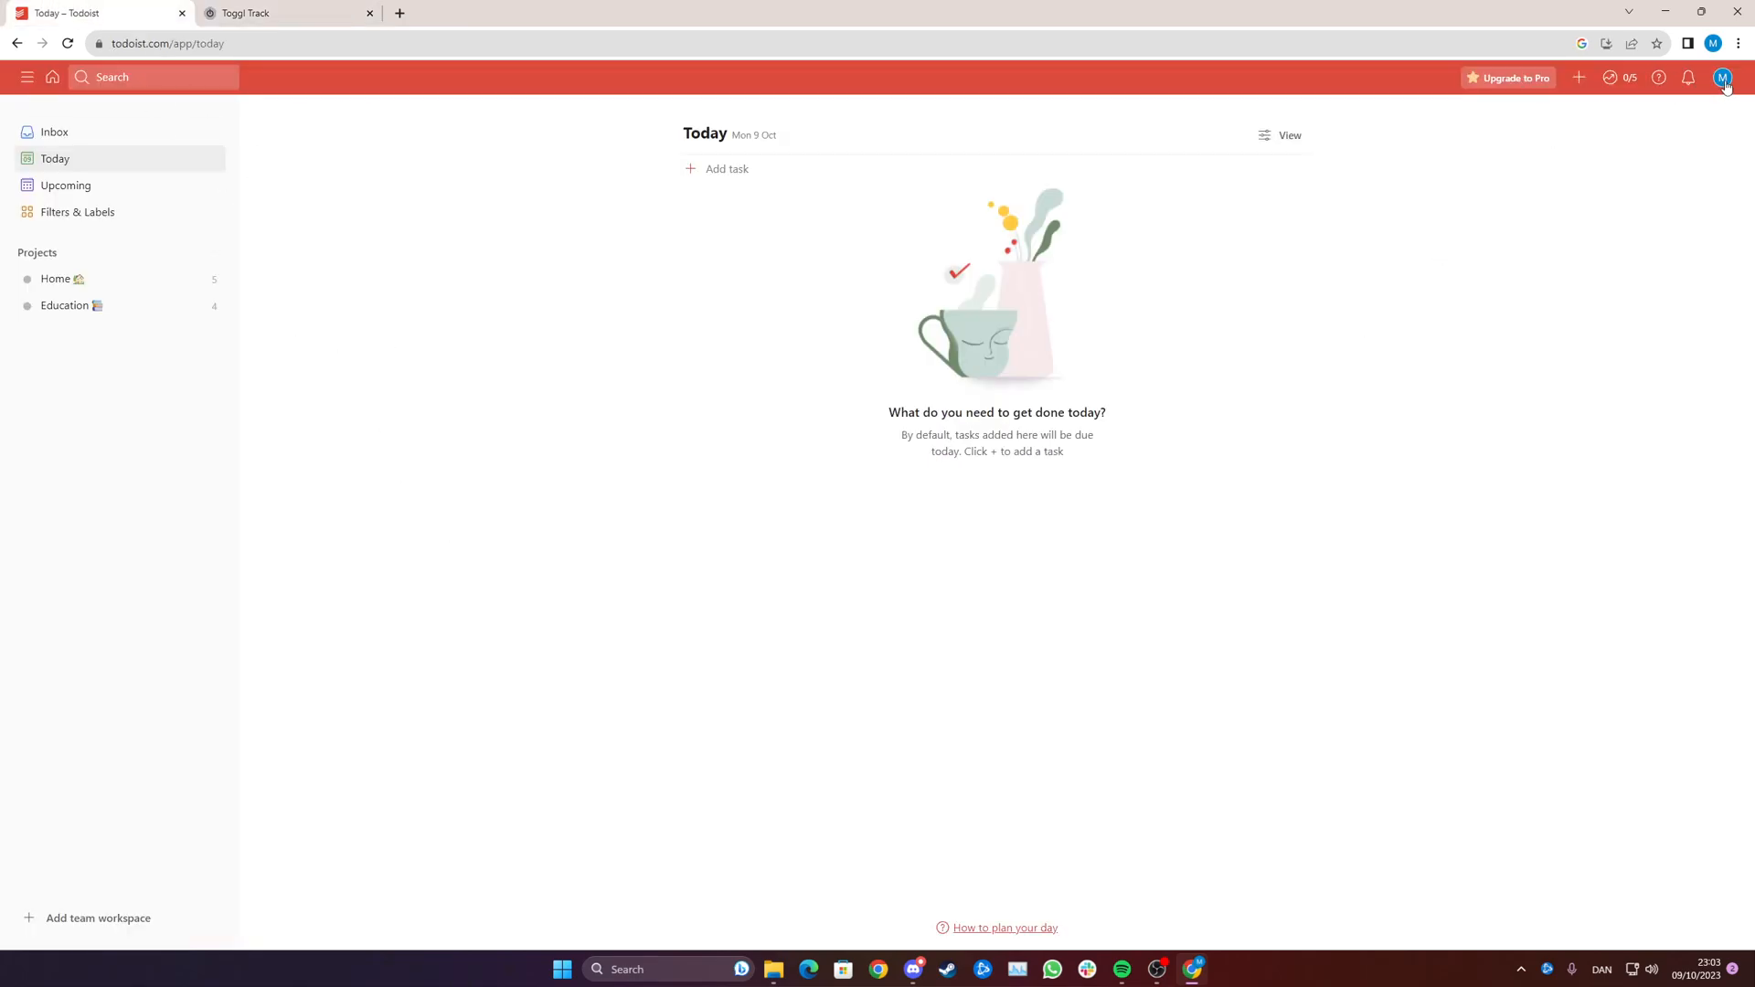
# Step: Add the Toggl Track integration from Todoist's Integrations browser to show its install instructions
pyautogui.click(1723, 77)
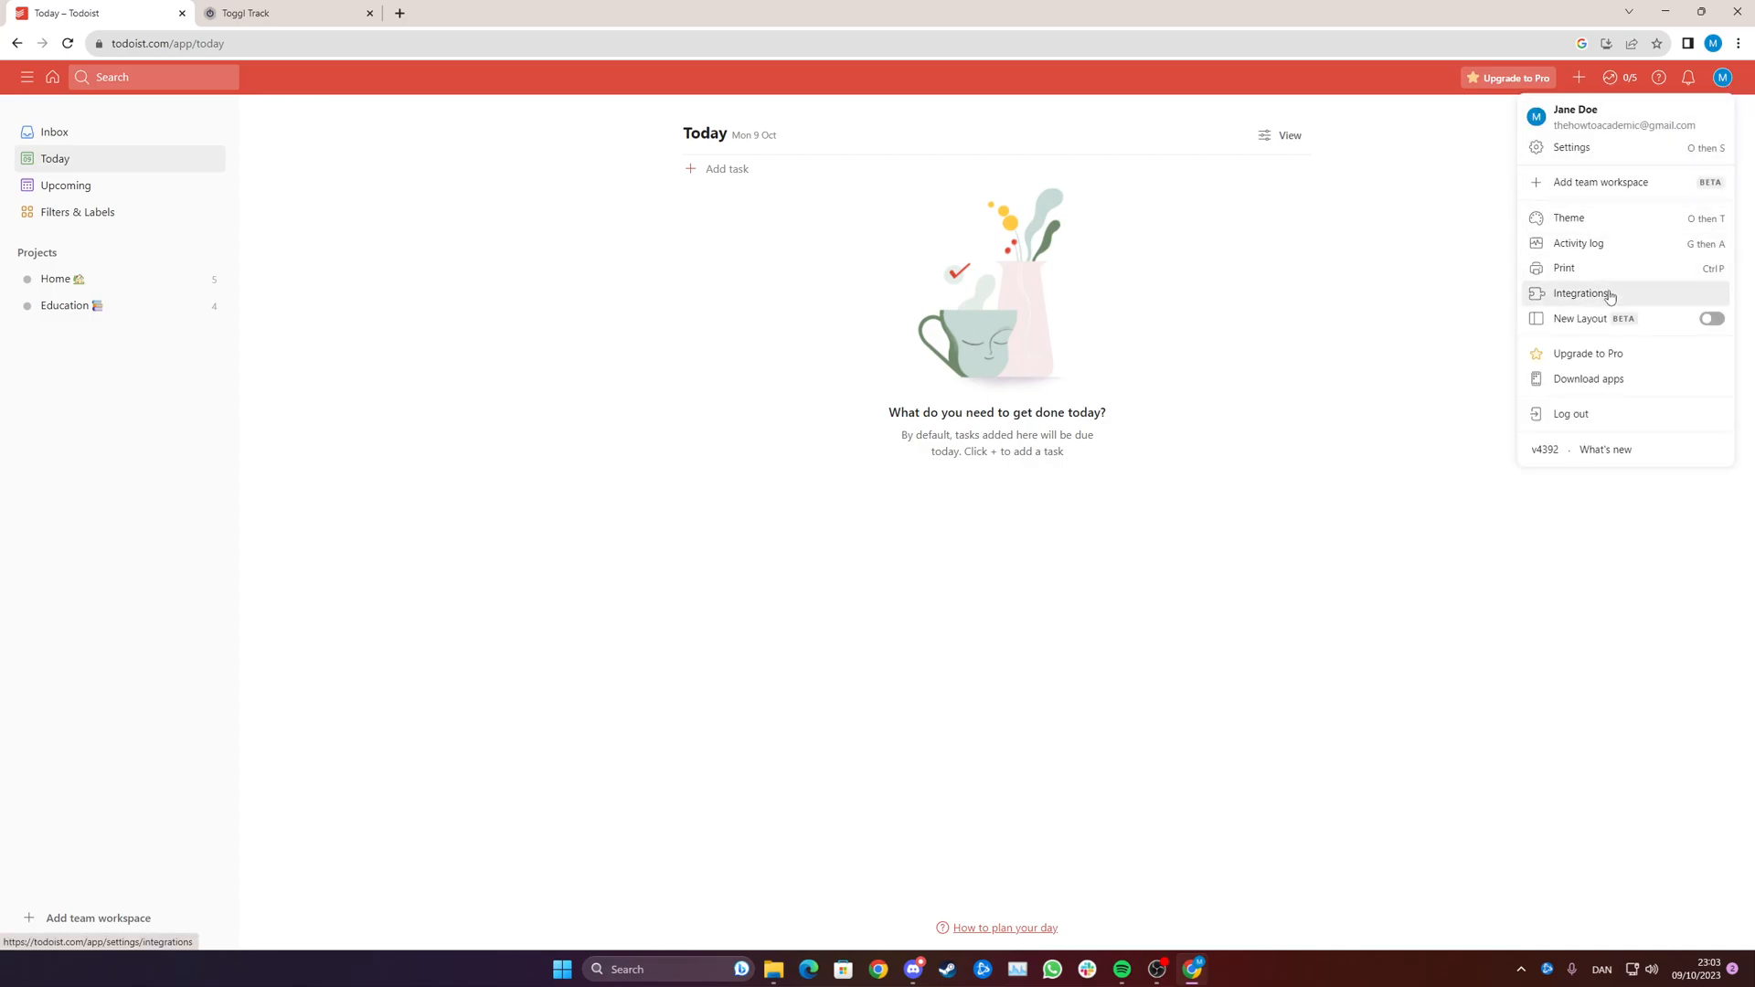
pyautogui.click(1583, 293)
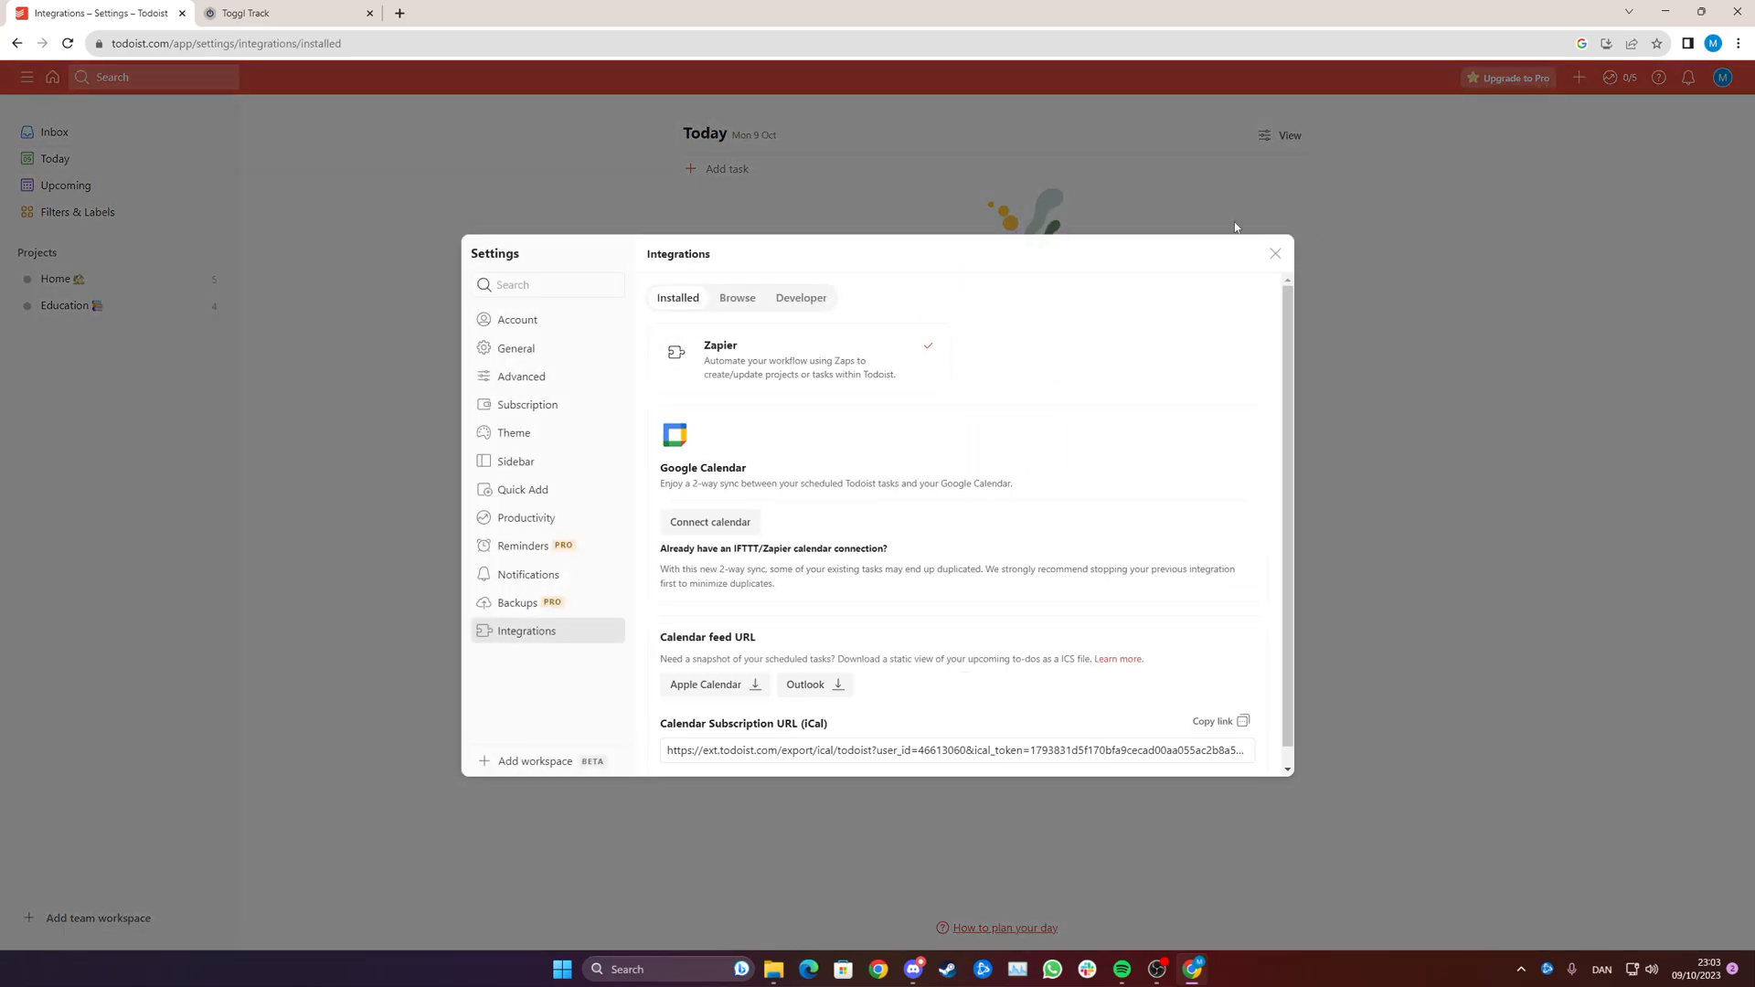
pyautogui.click(736, 298)
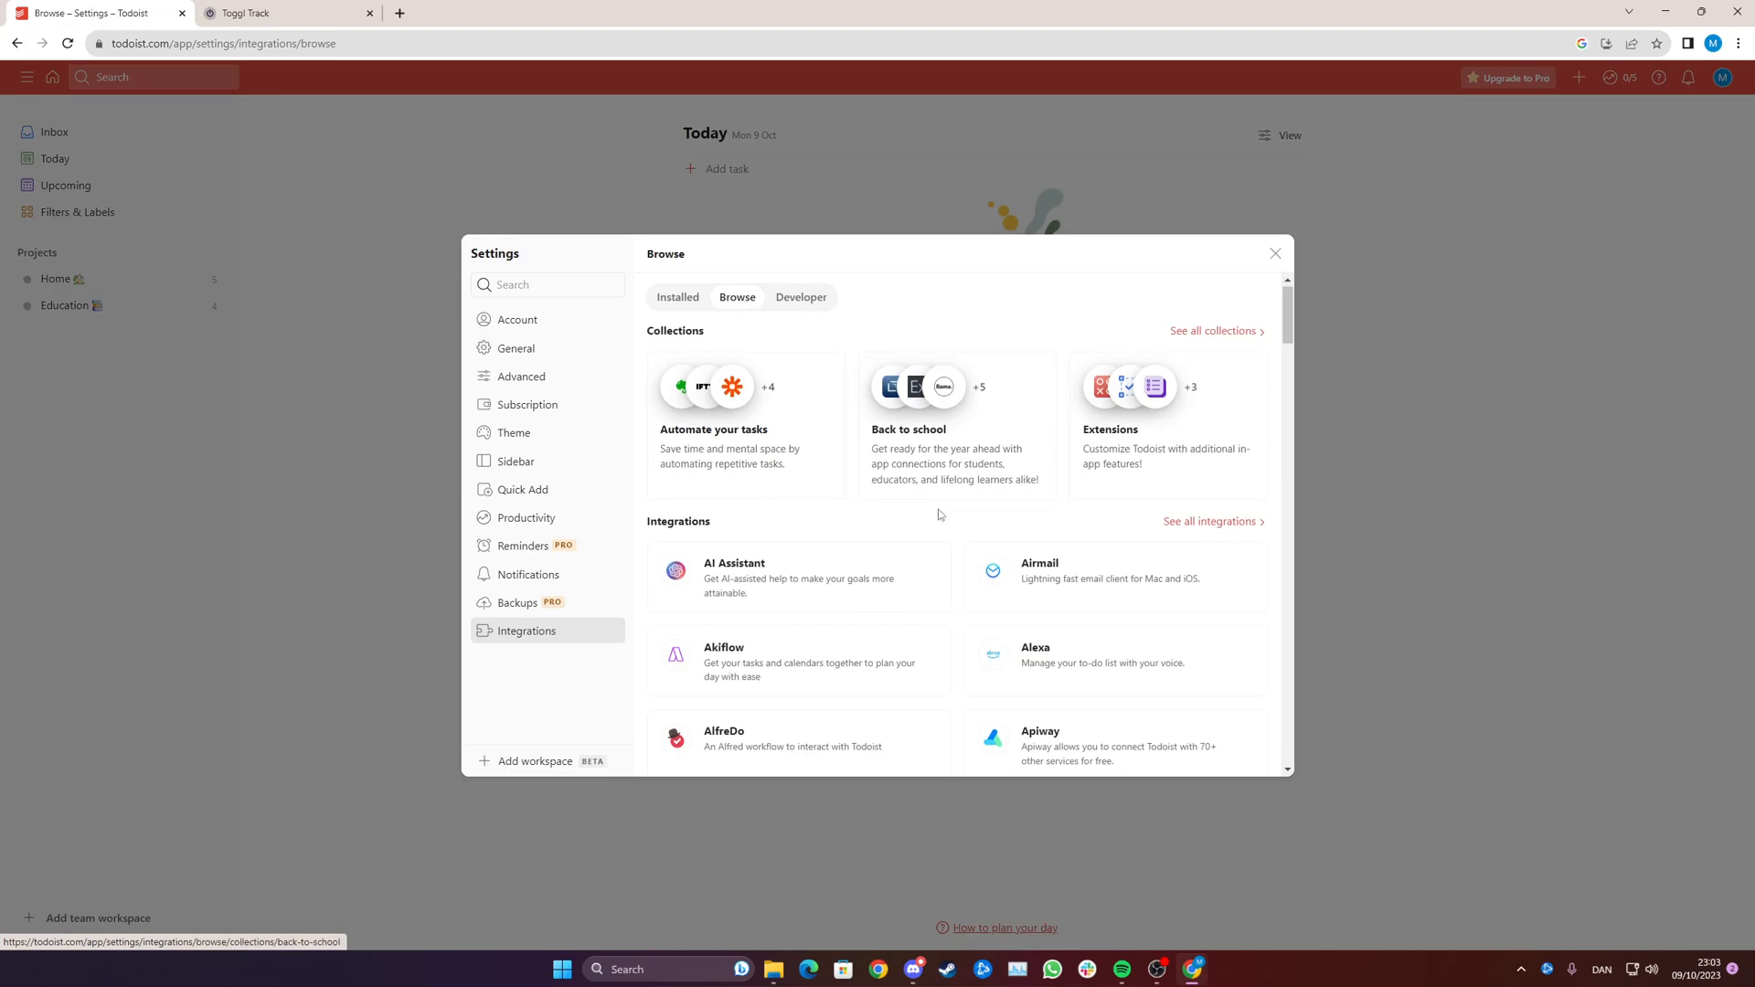
pyautogui.scroll(-3)
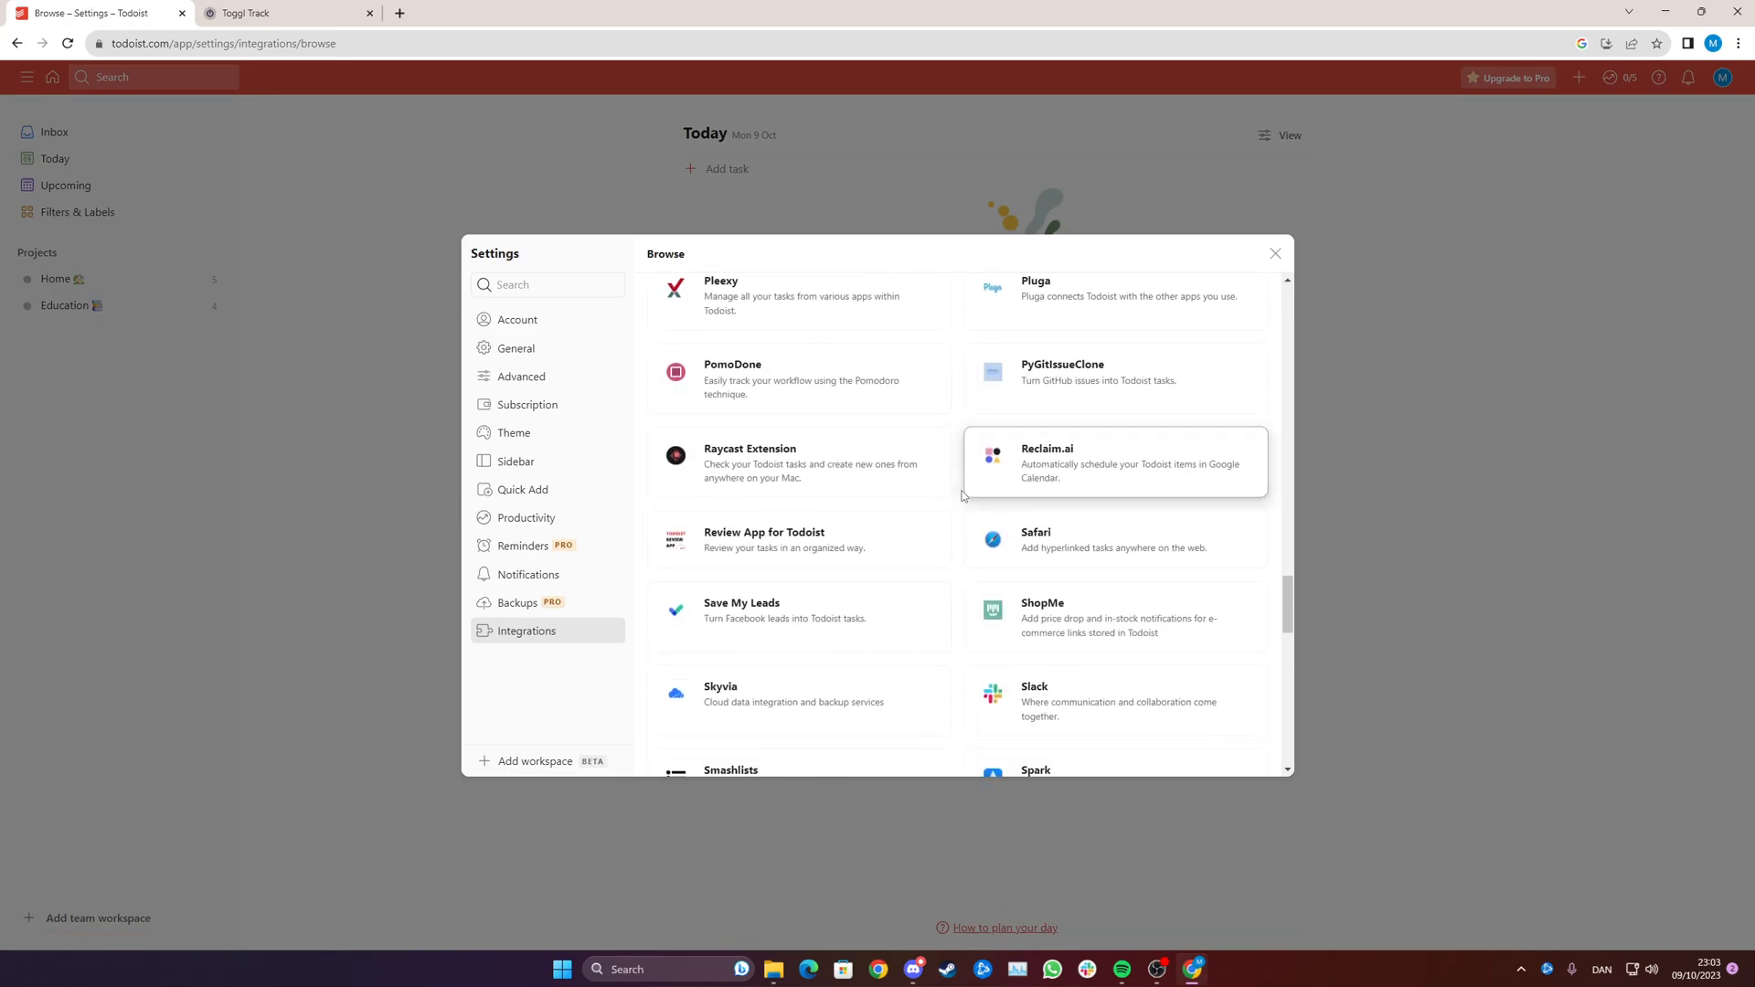
pyautogui.scroll(-3)
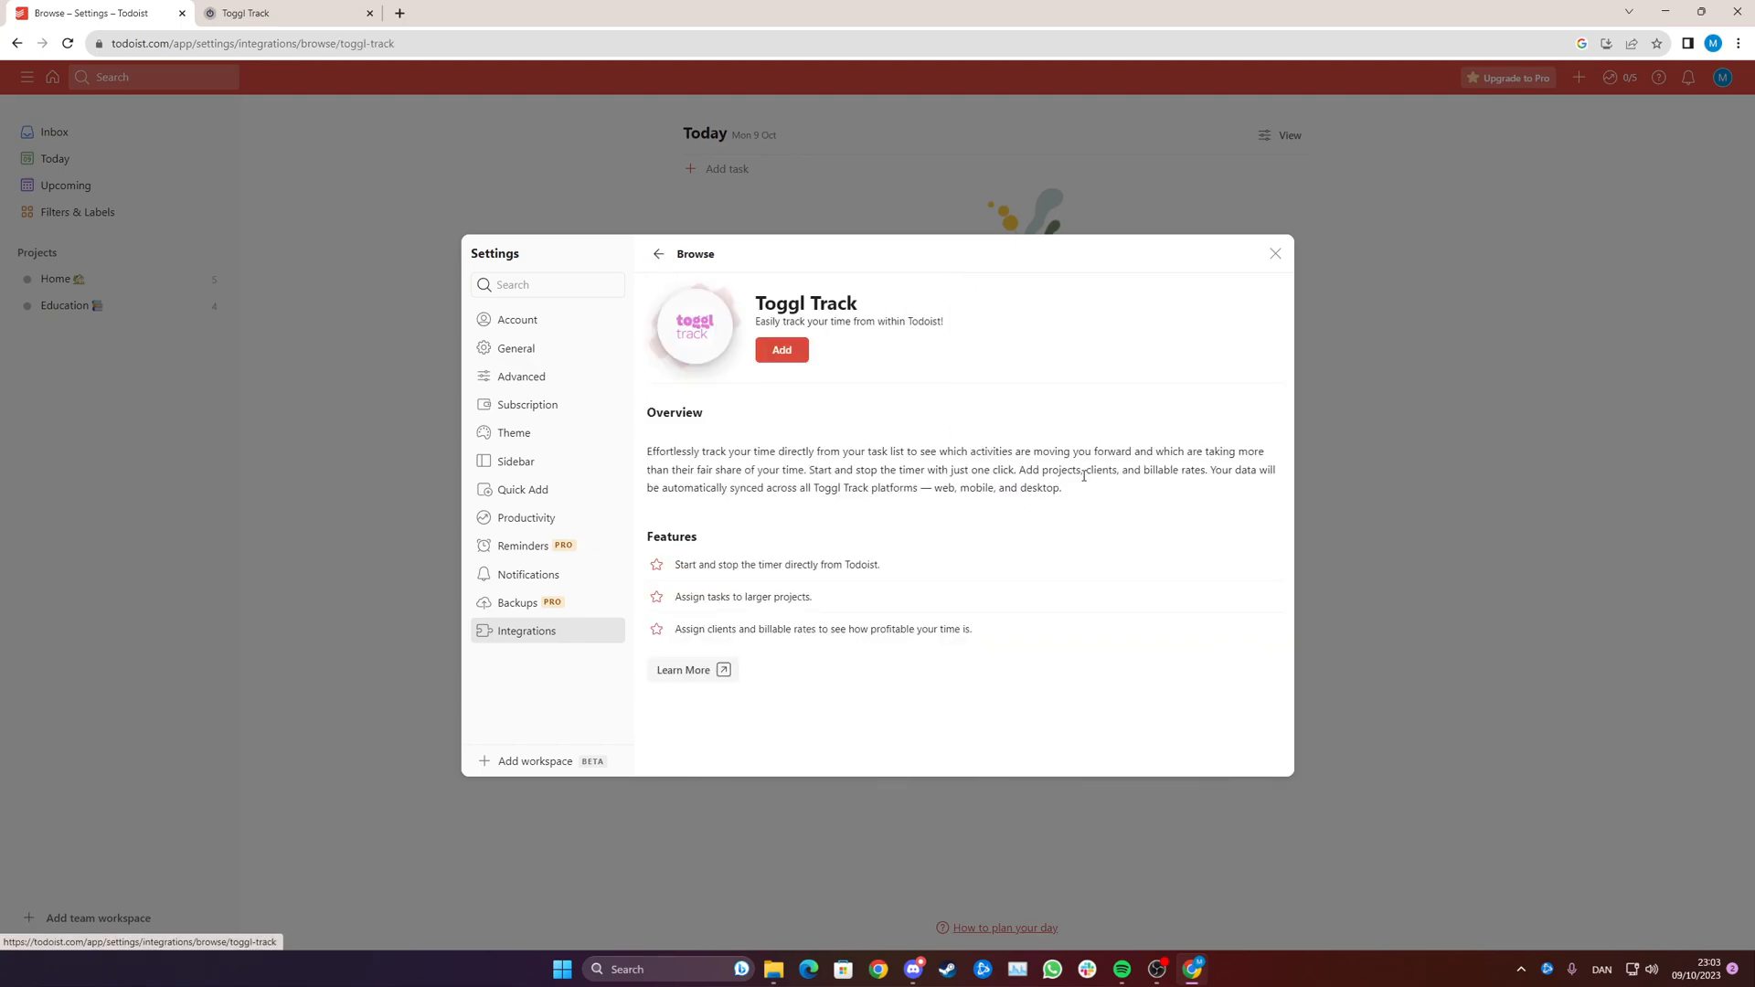
pyautogui.click(781, 349)
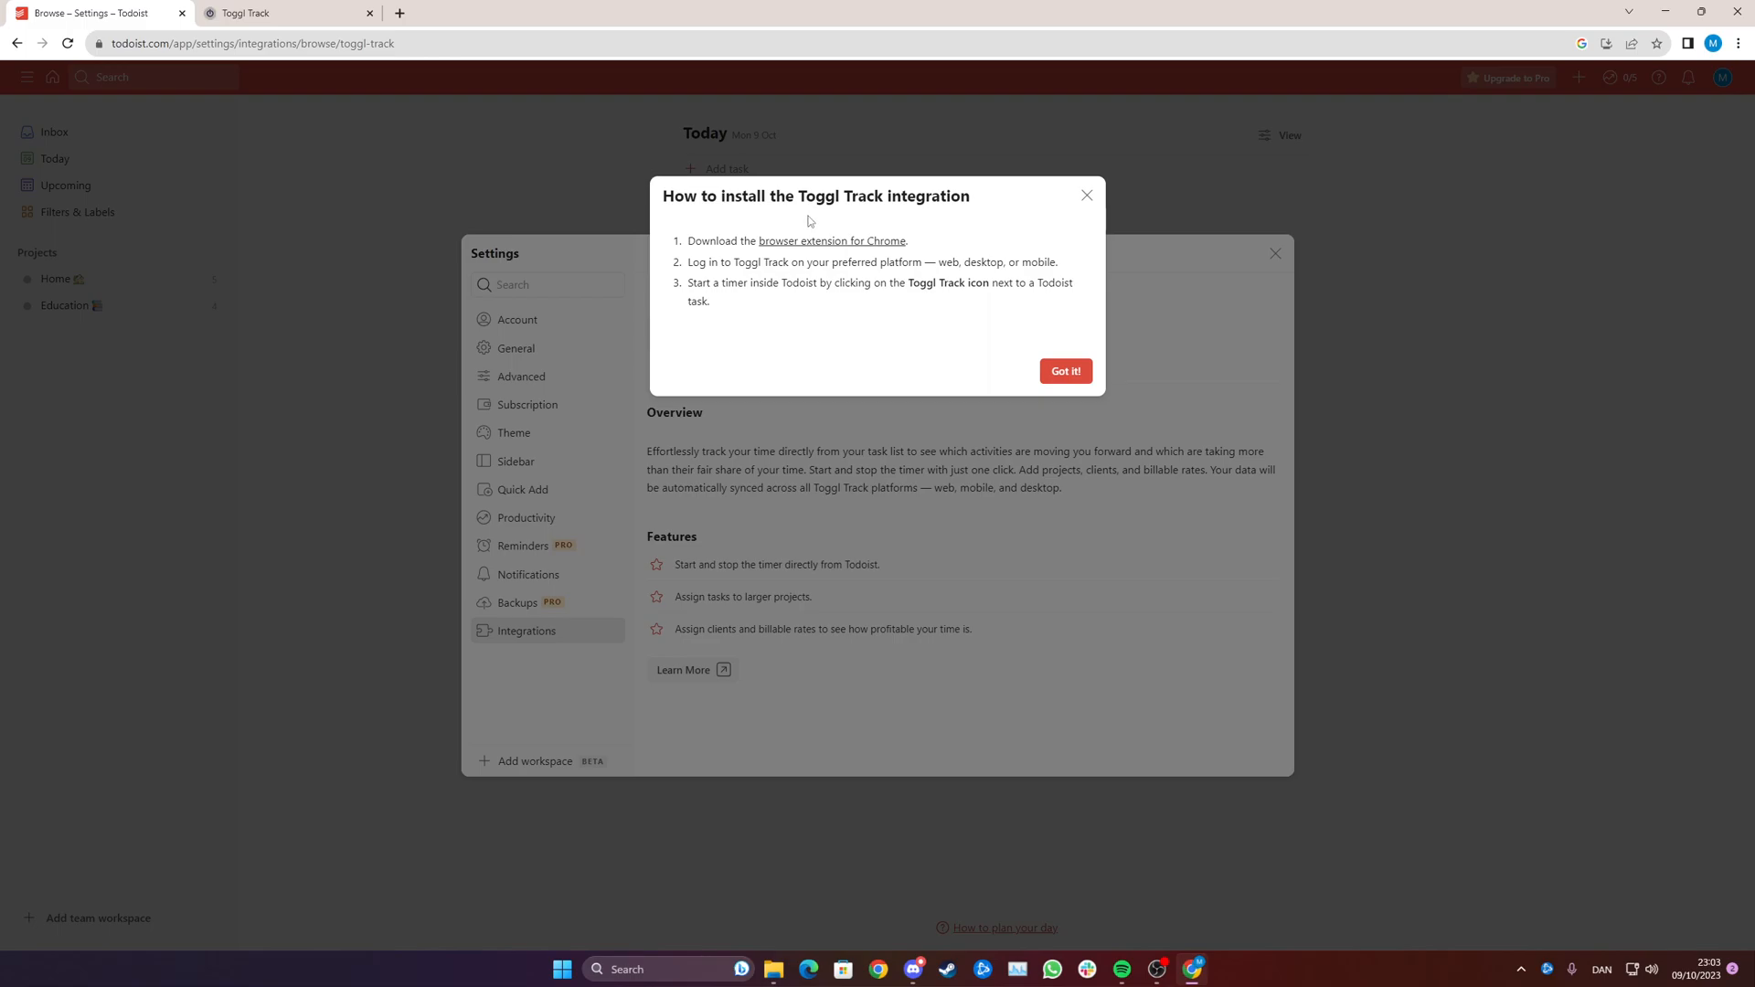
# Step: Install the Toggl Track: Productivity & Time Tracker extension from the Chrome Web Store
pyautogui.click(831, 240)
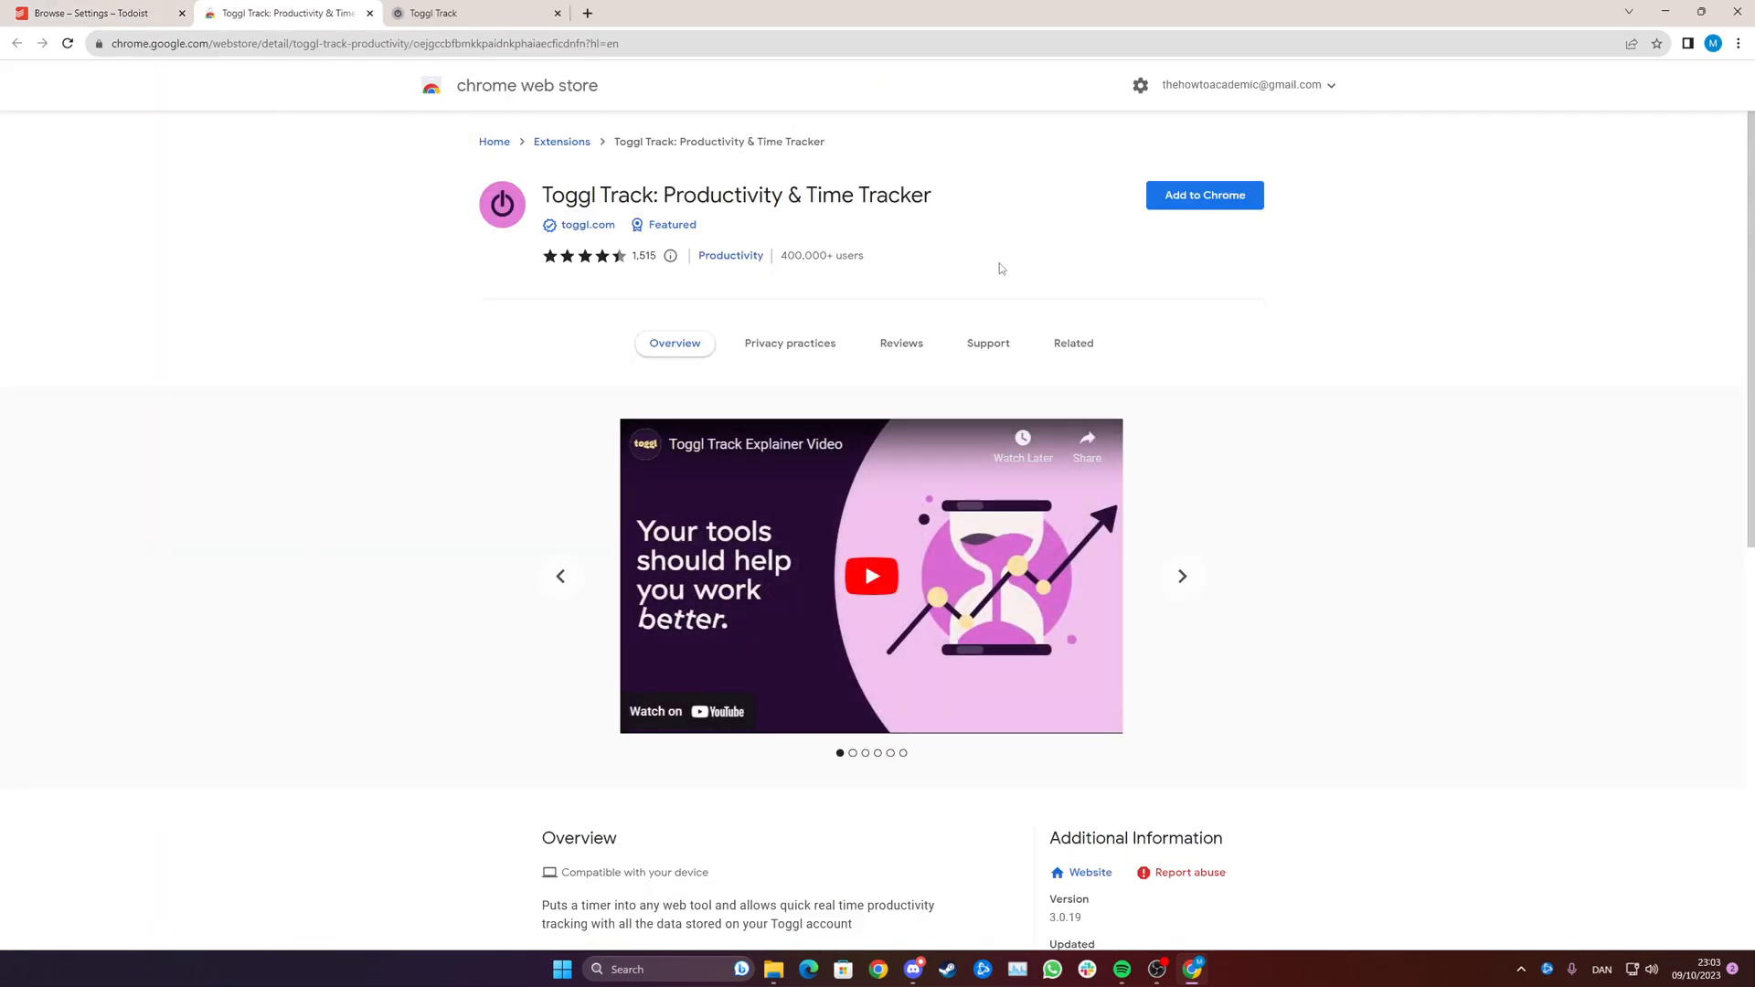
pyautogui.moveTo(1205, 195)
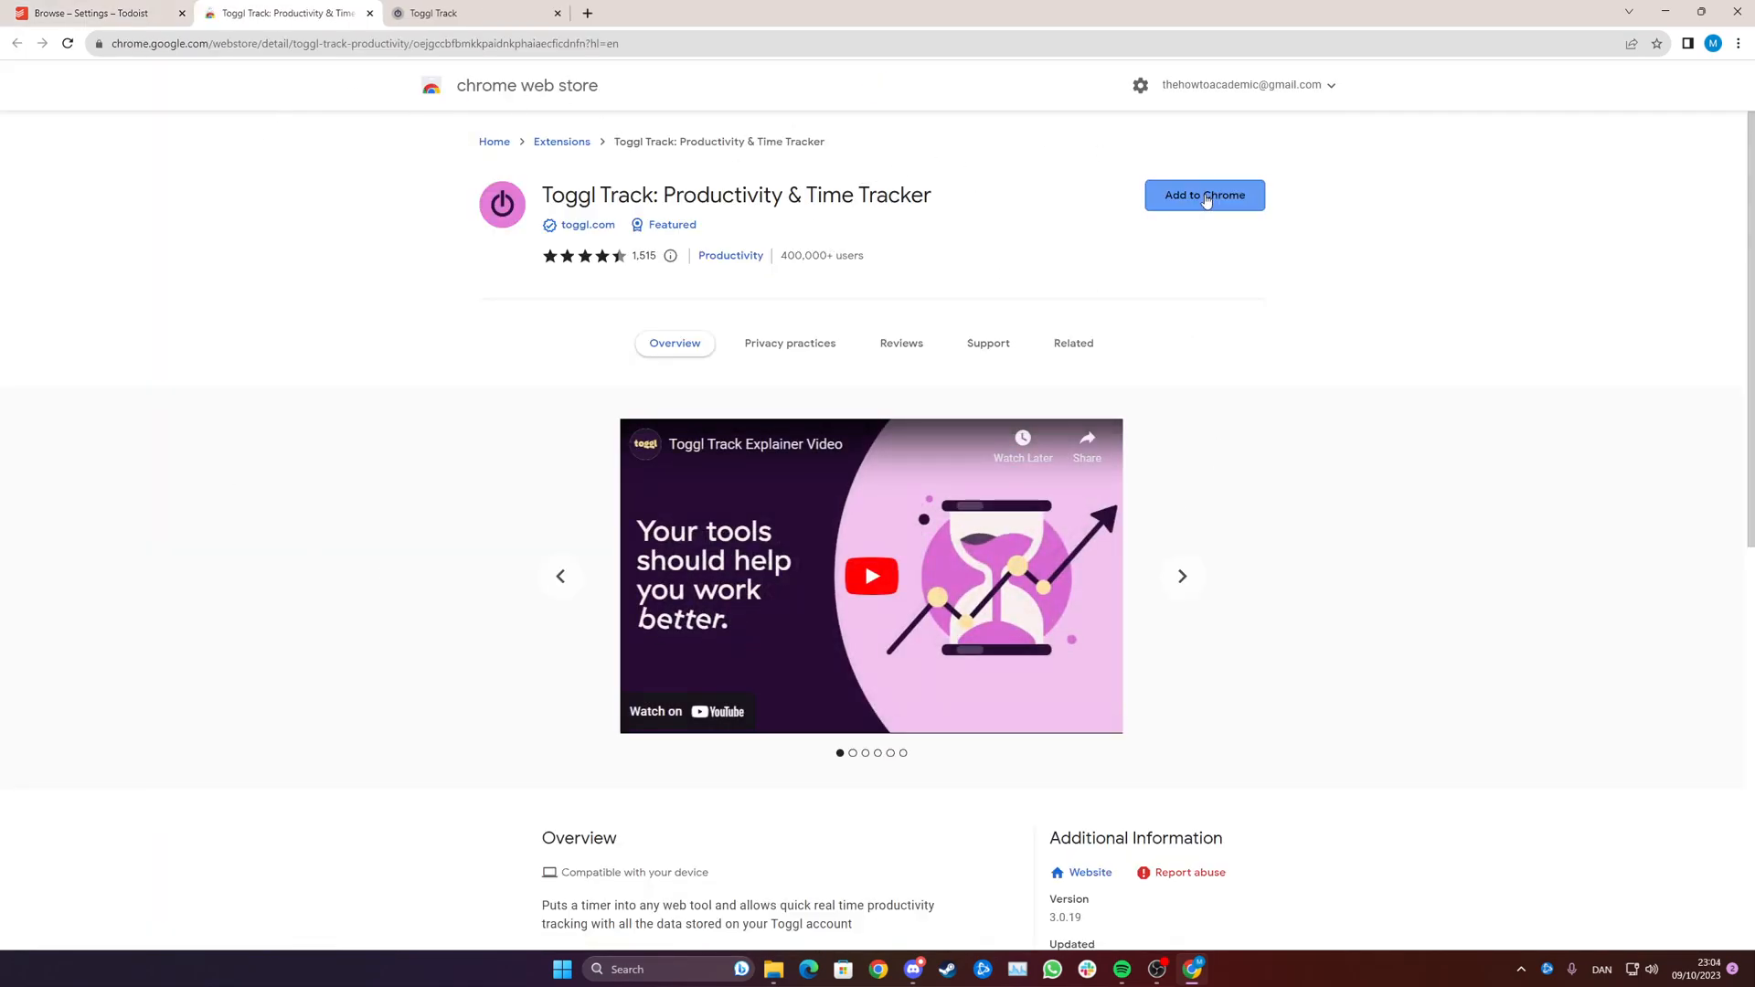
pyautogui.click(1205, 195)
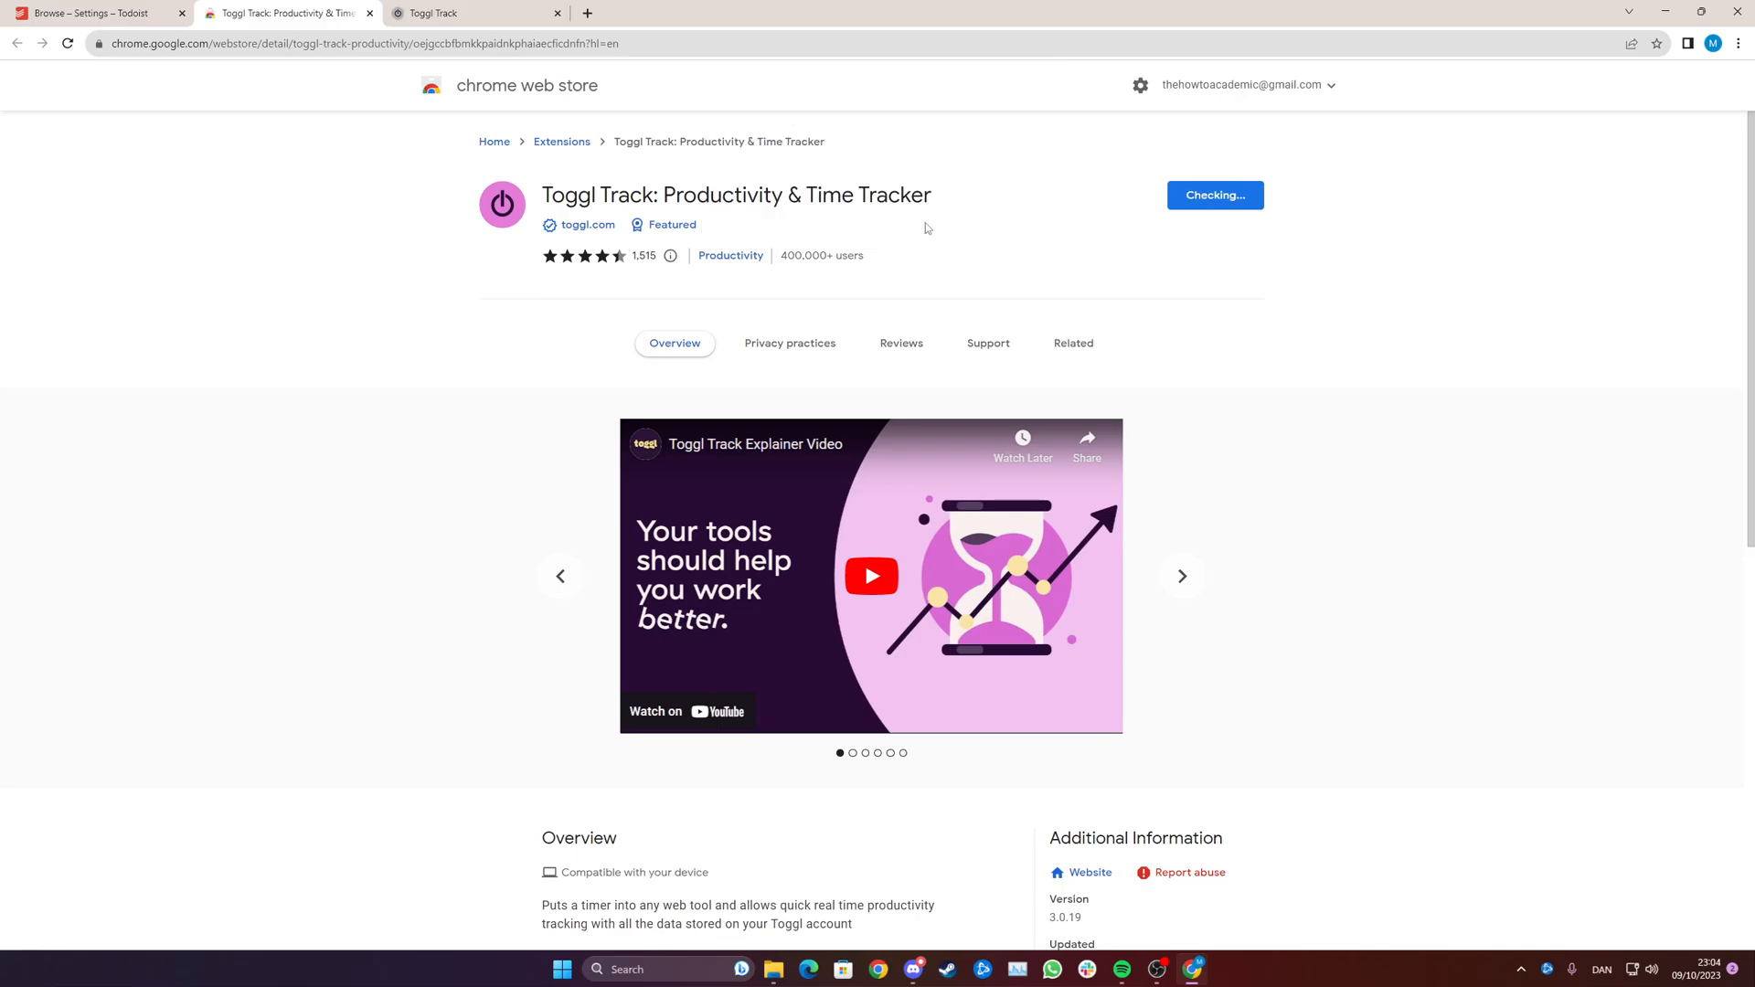
pyautogui.click(1216, 195)
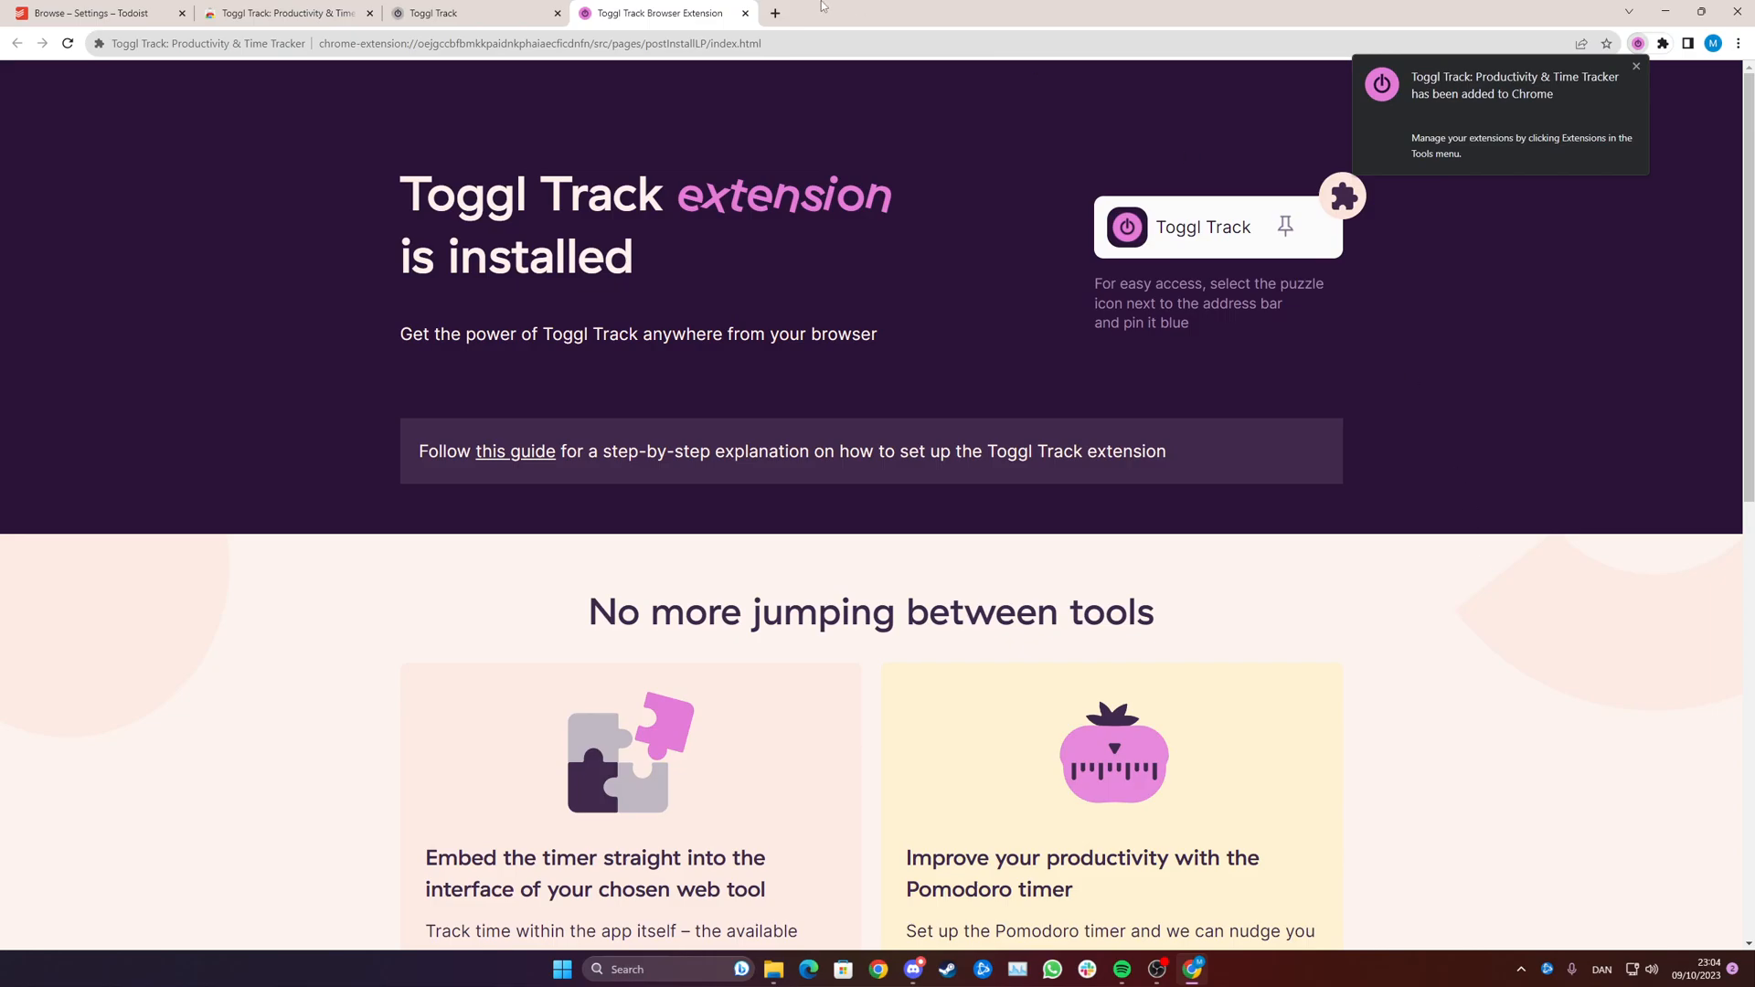
# Step: Pin the Toggl Track extension, open its popup, and allow the requested permissions
pyautogui.click(1636, 66)
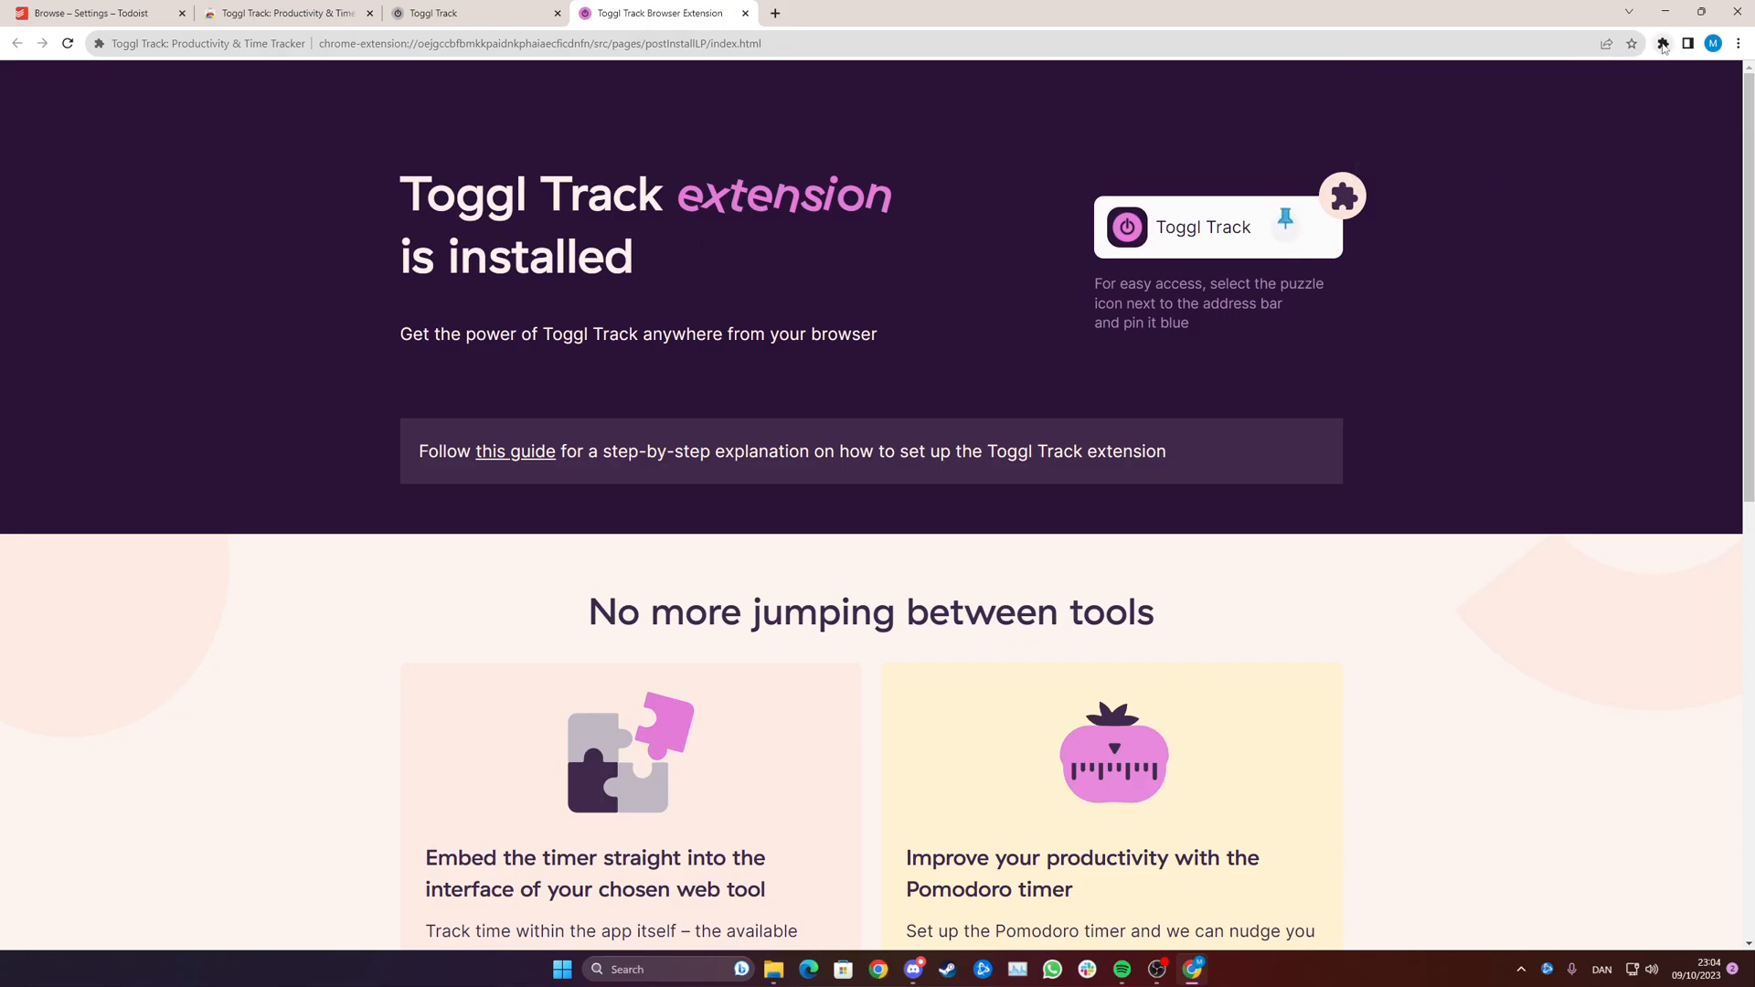
pyautogui.click(1662, 44)
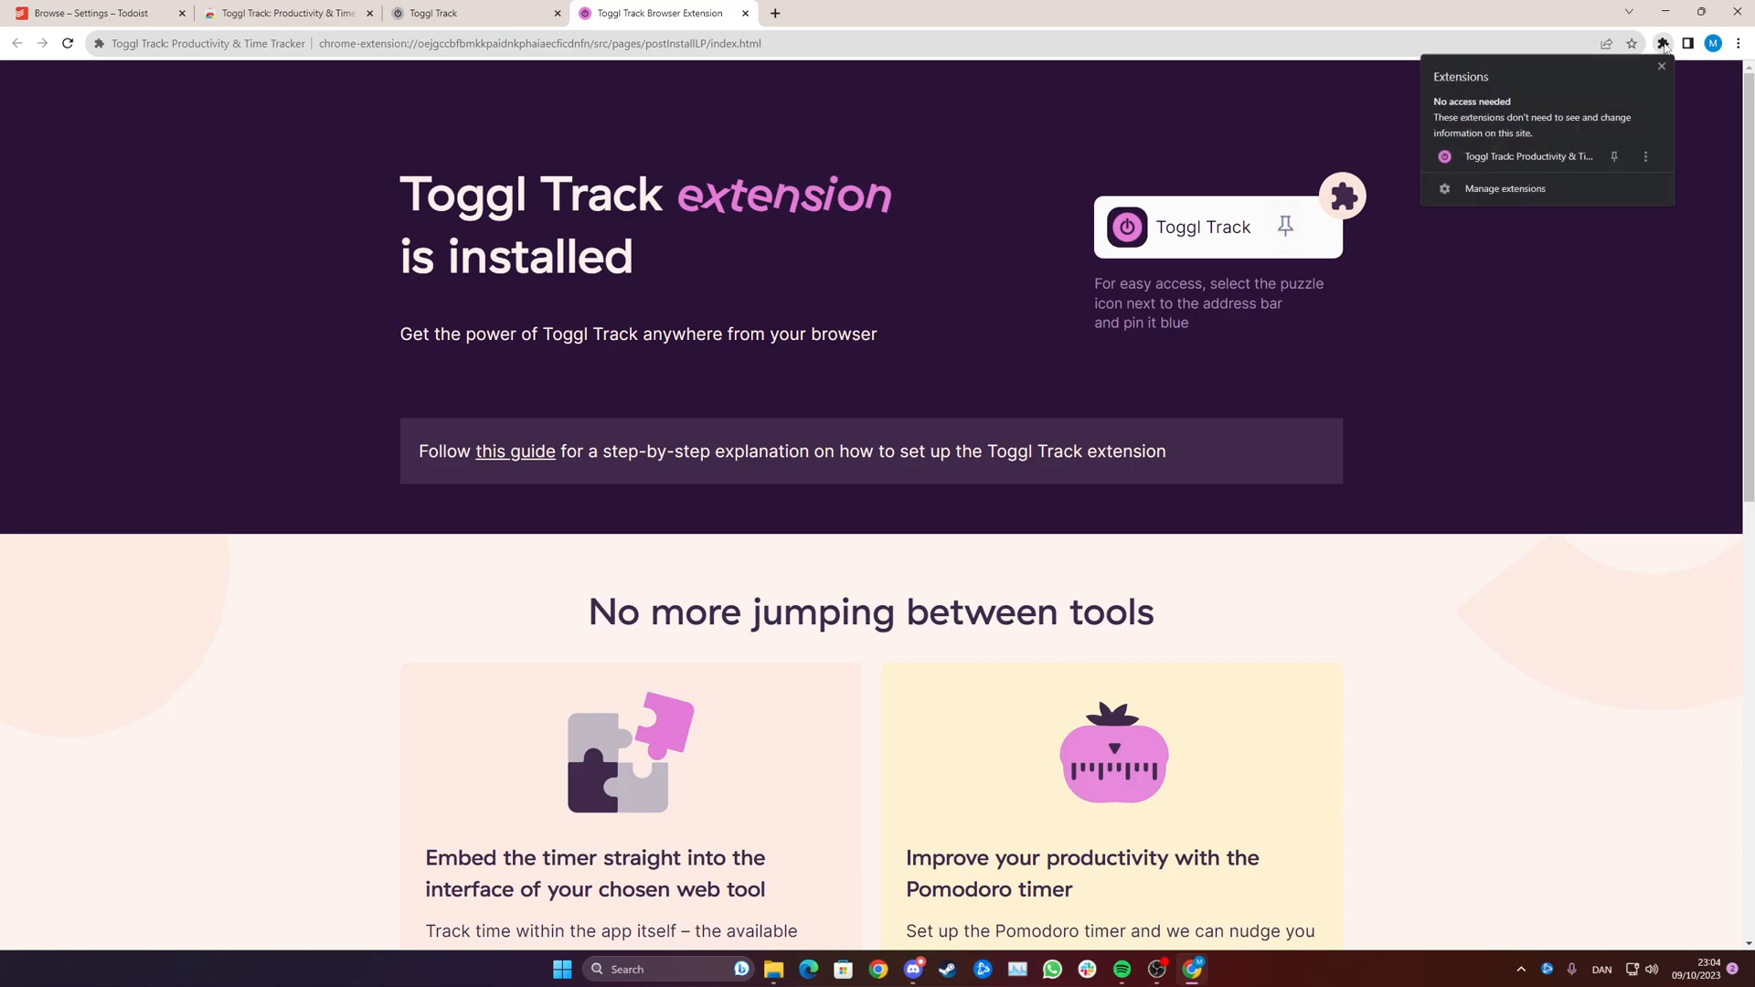
pyautogui.click(1664, 43)
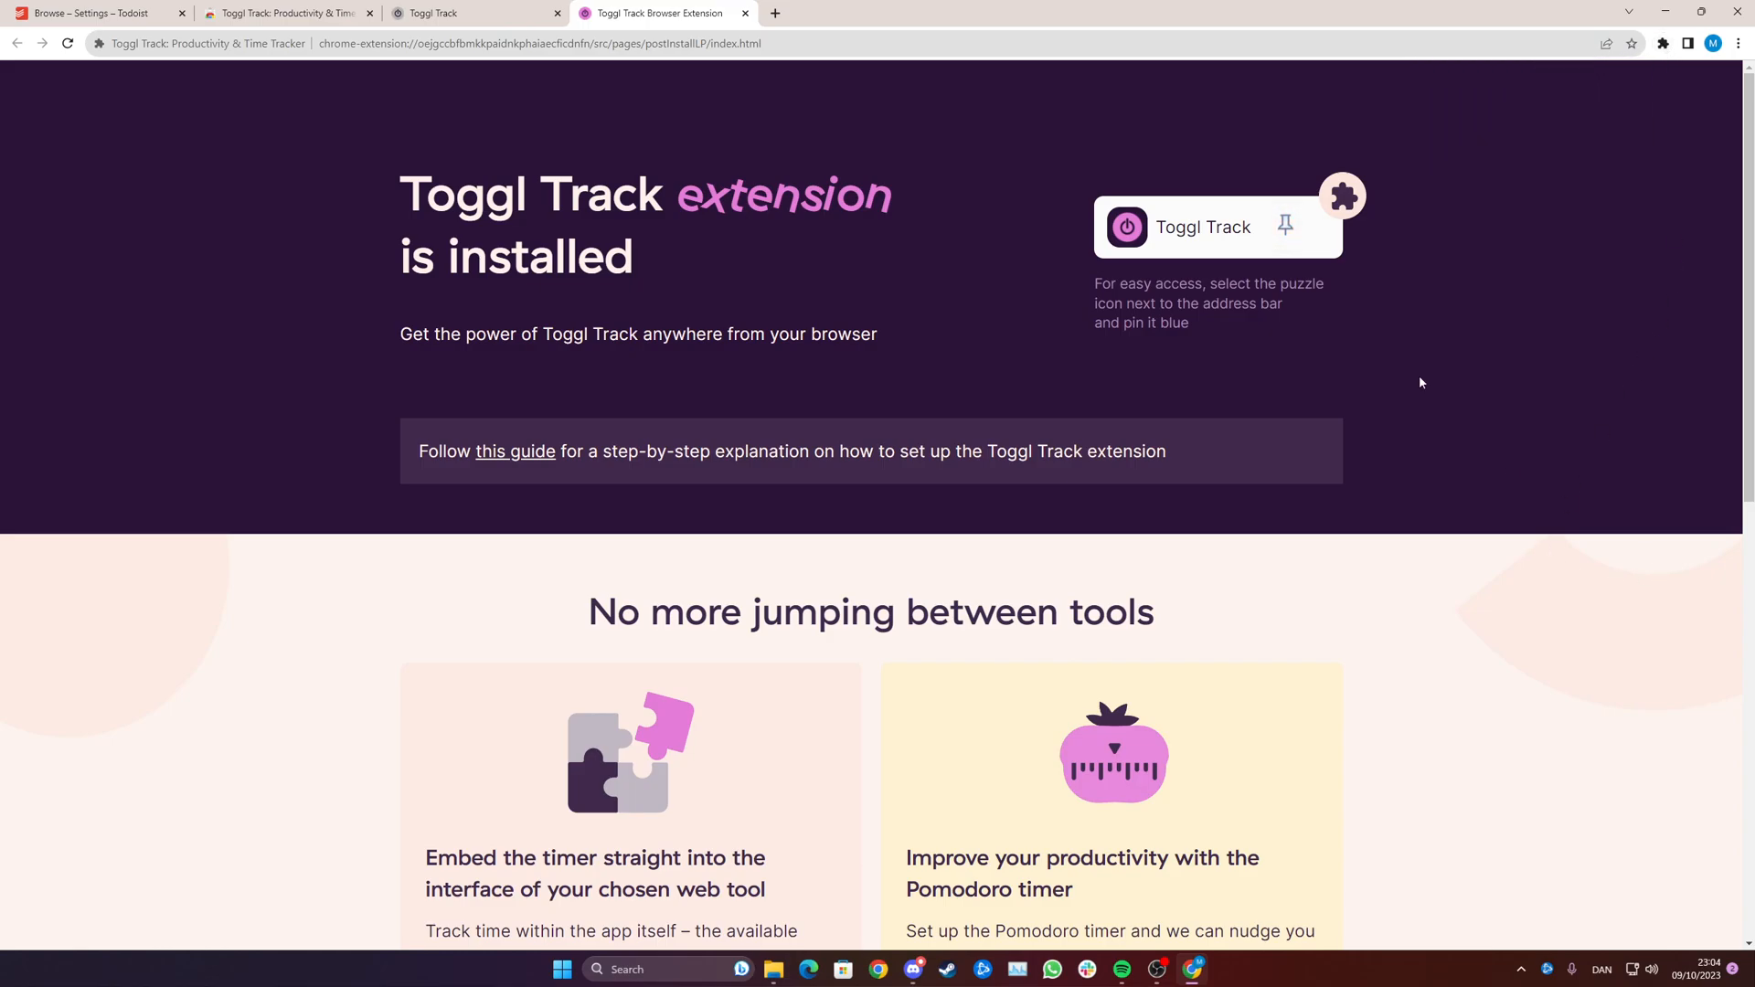
pyautogui.click(1664, 44)
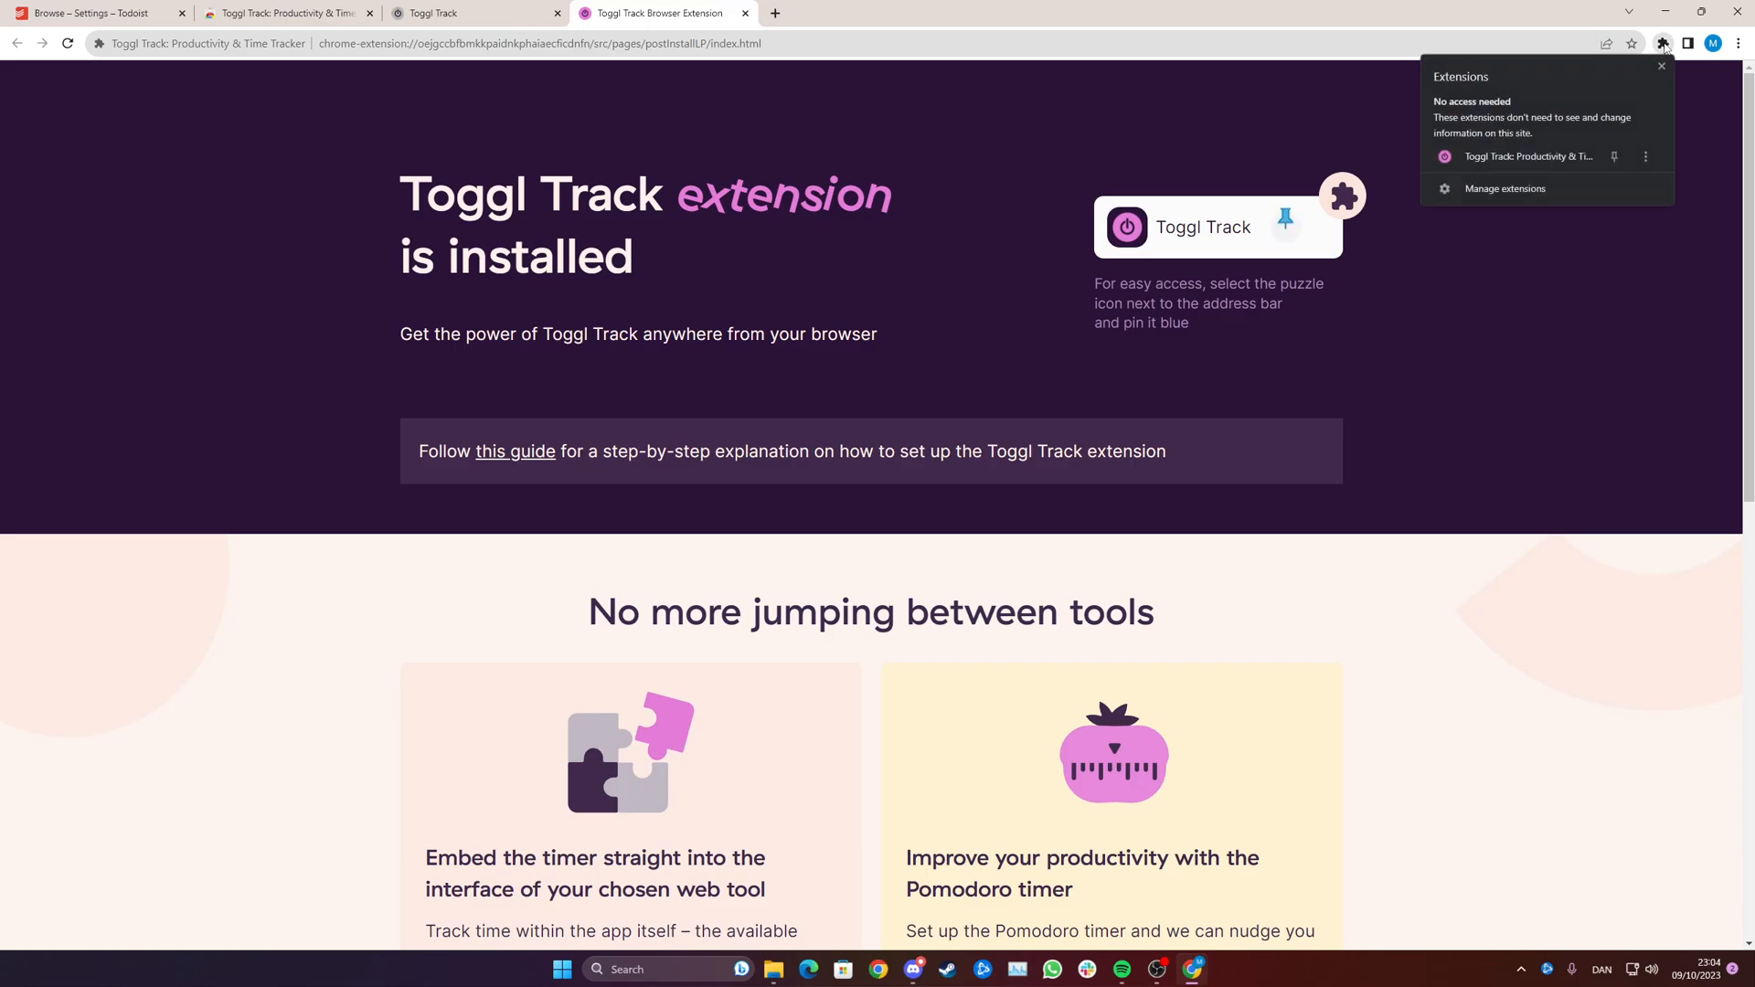
pyautogui.click(1286, 218)
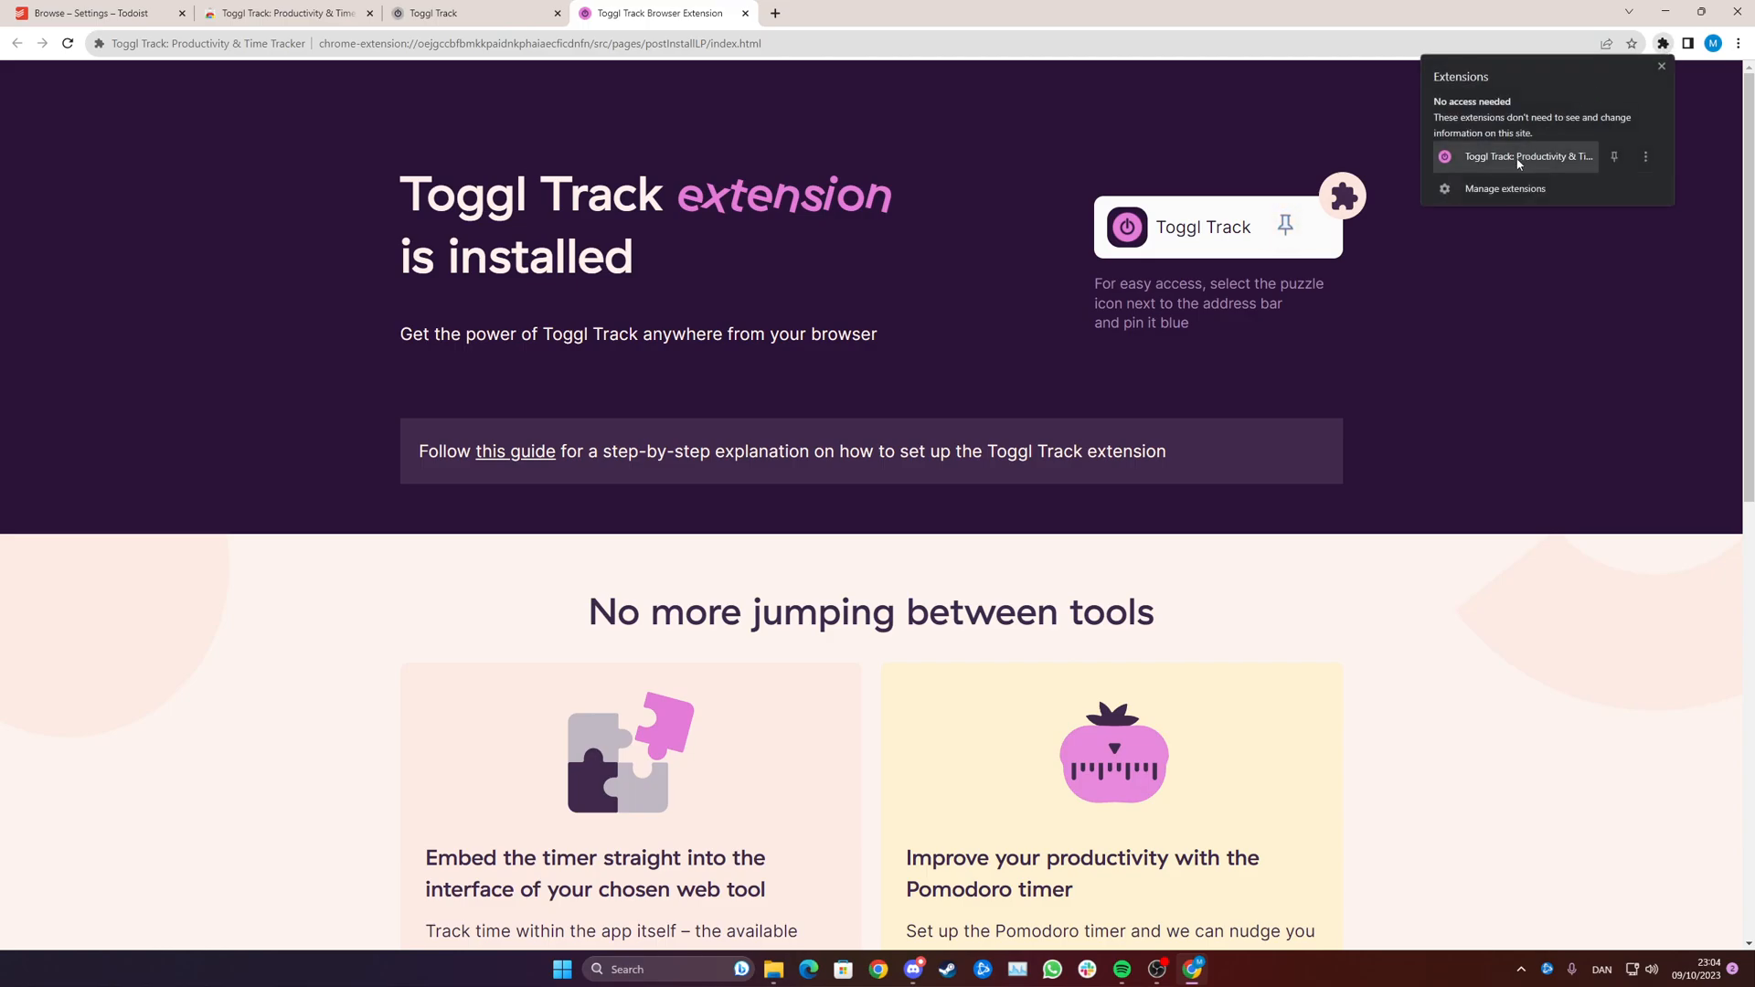
pyautogui.click(1528, 155)
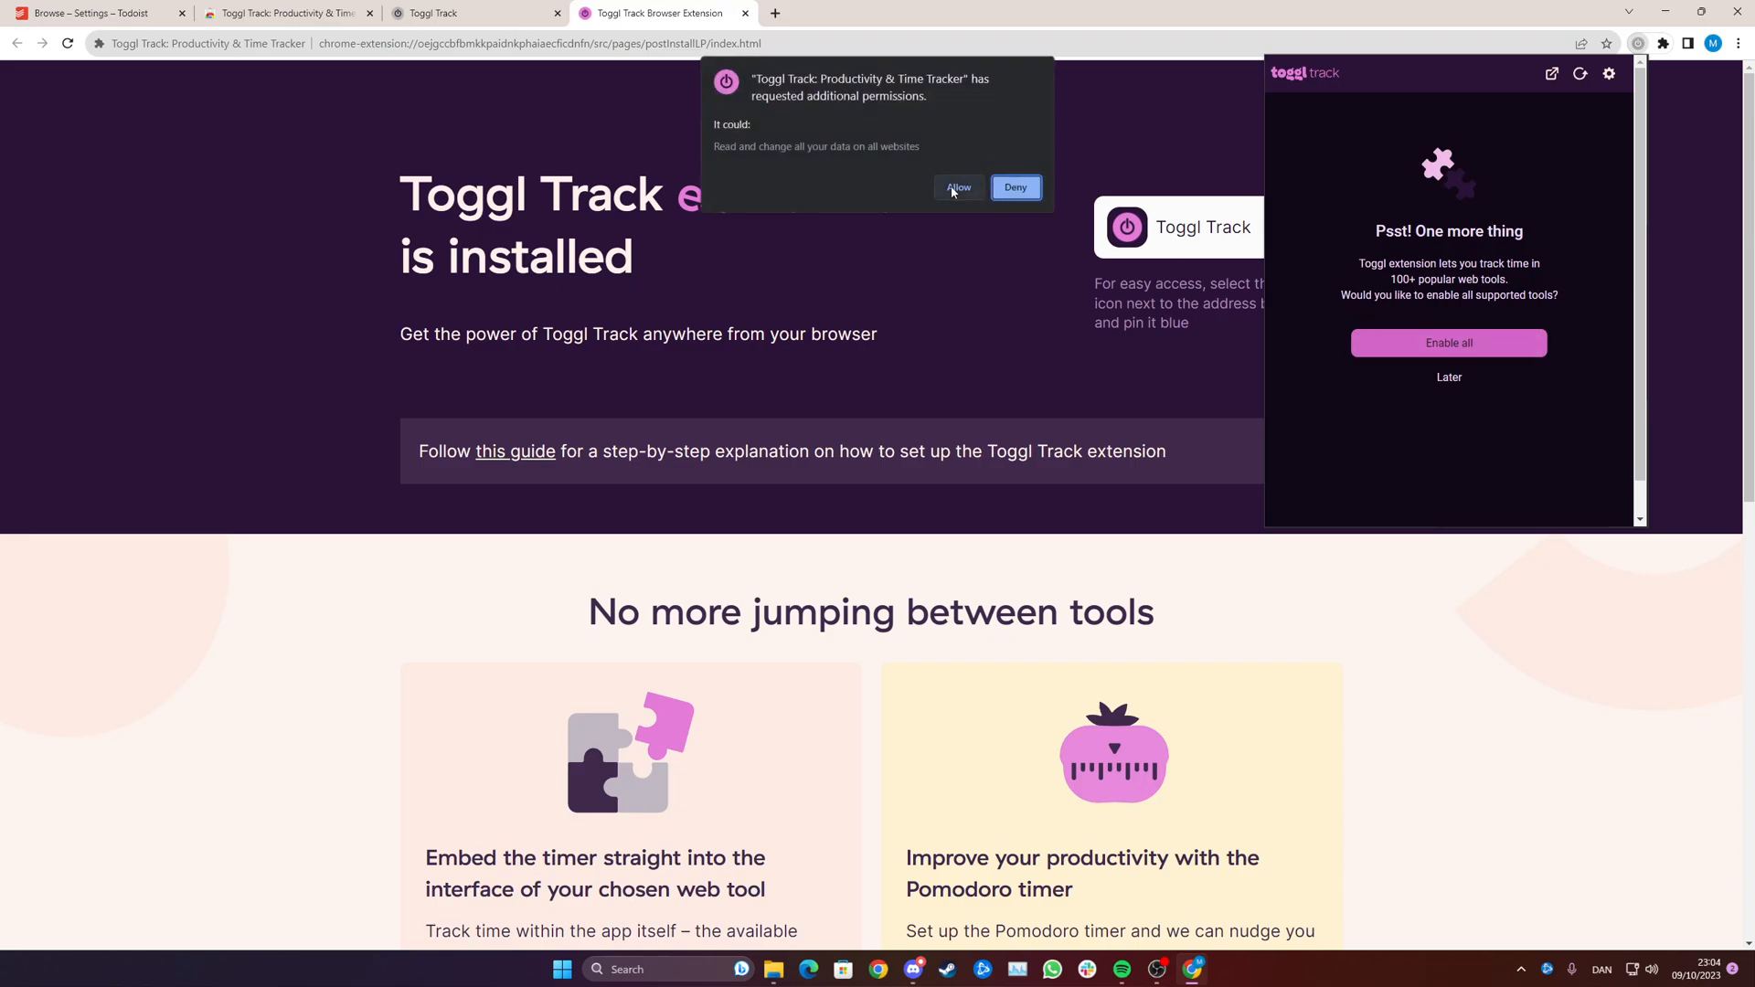
pyautogui.click(957, 187)
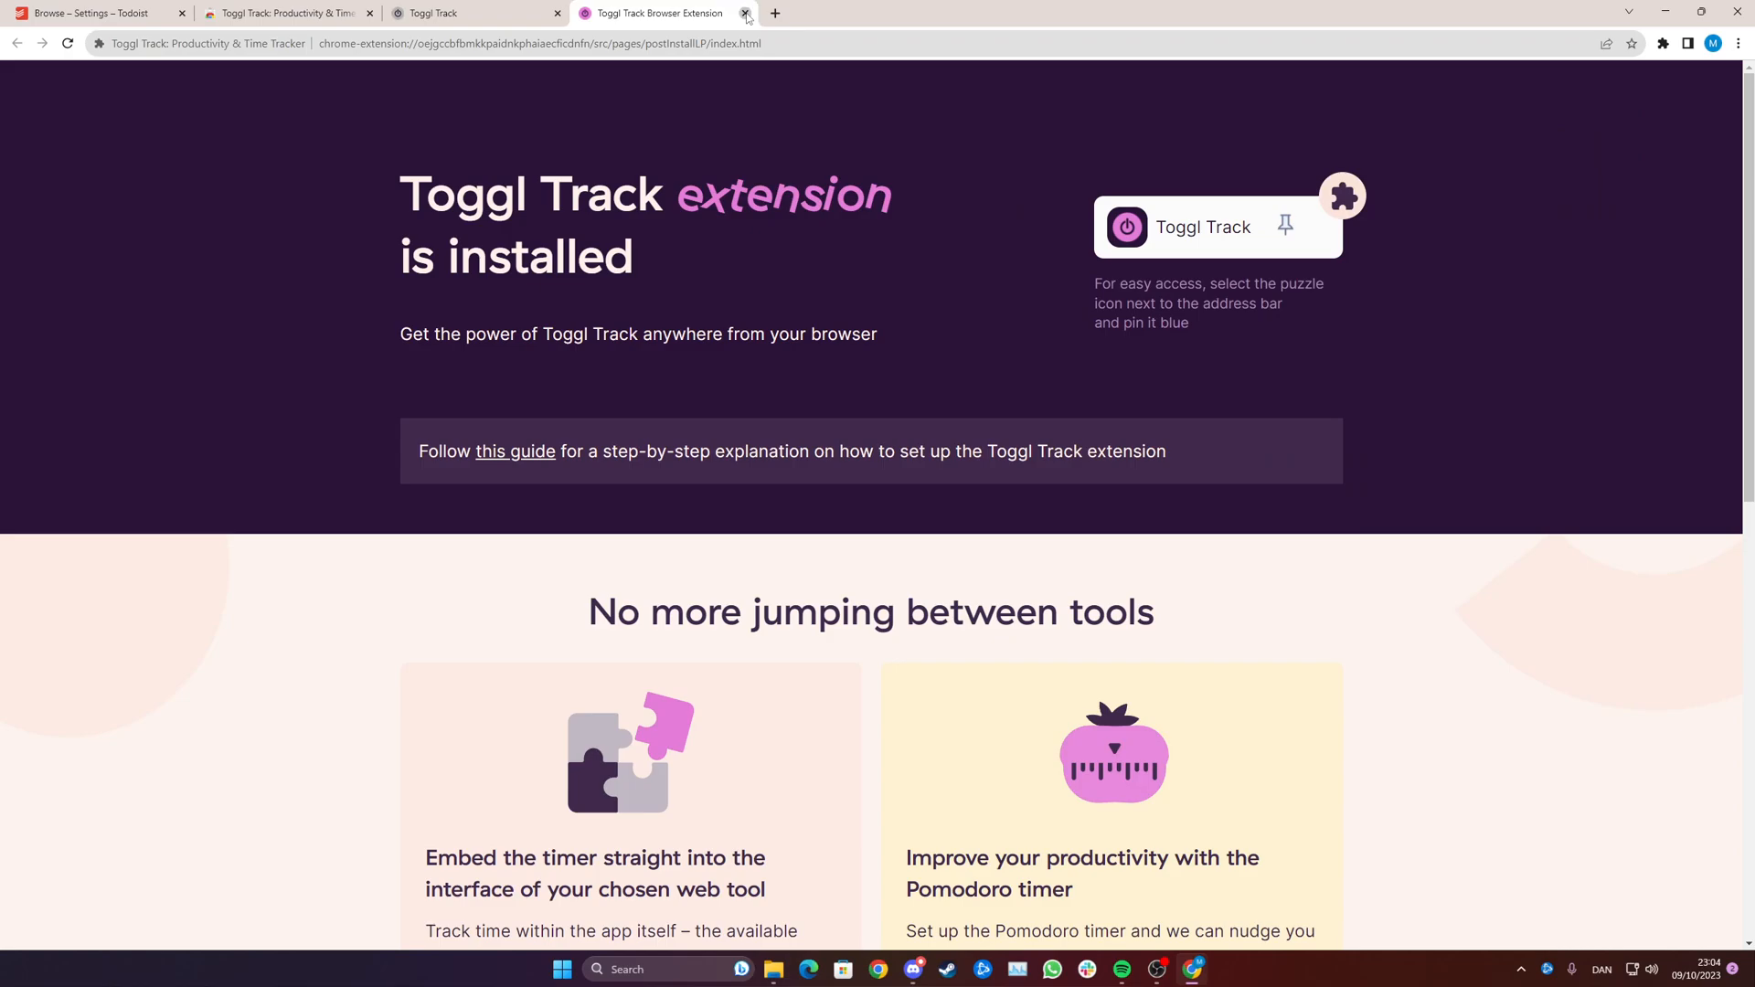
# Step: Close the welcome page, dismiss the integration instructions, and add task 'Task' to Today
pyautogui.click(744, 11)
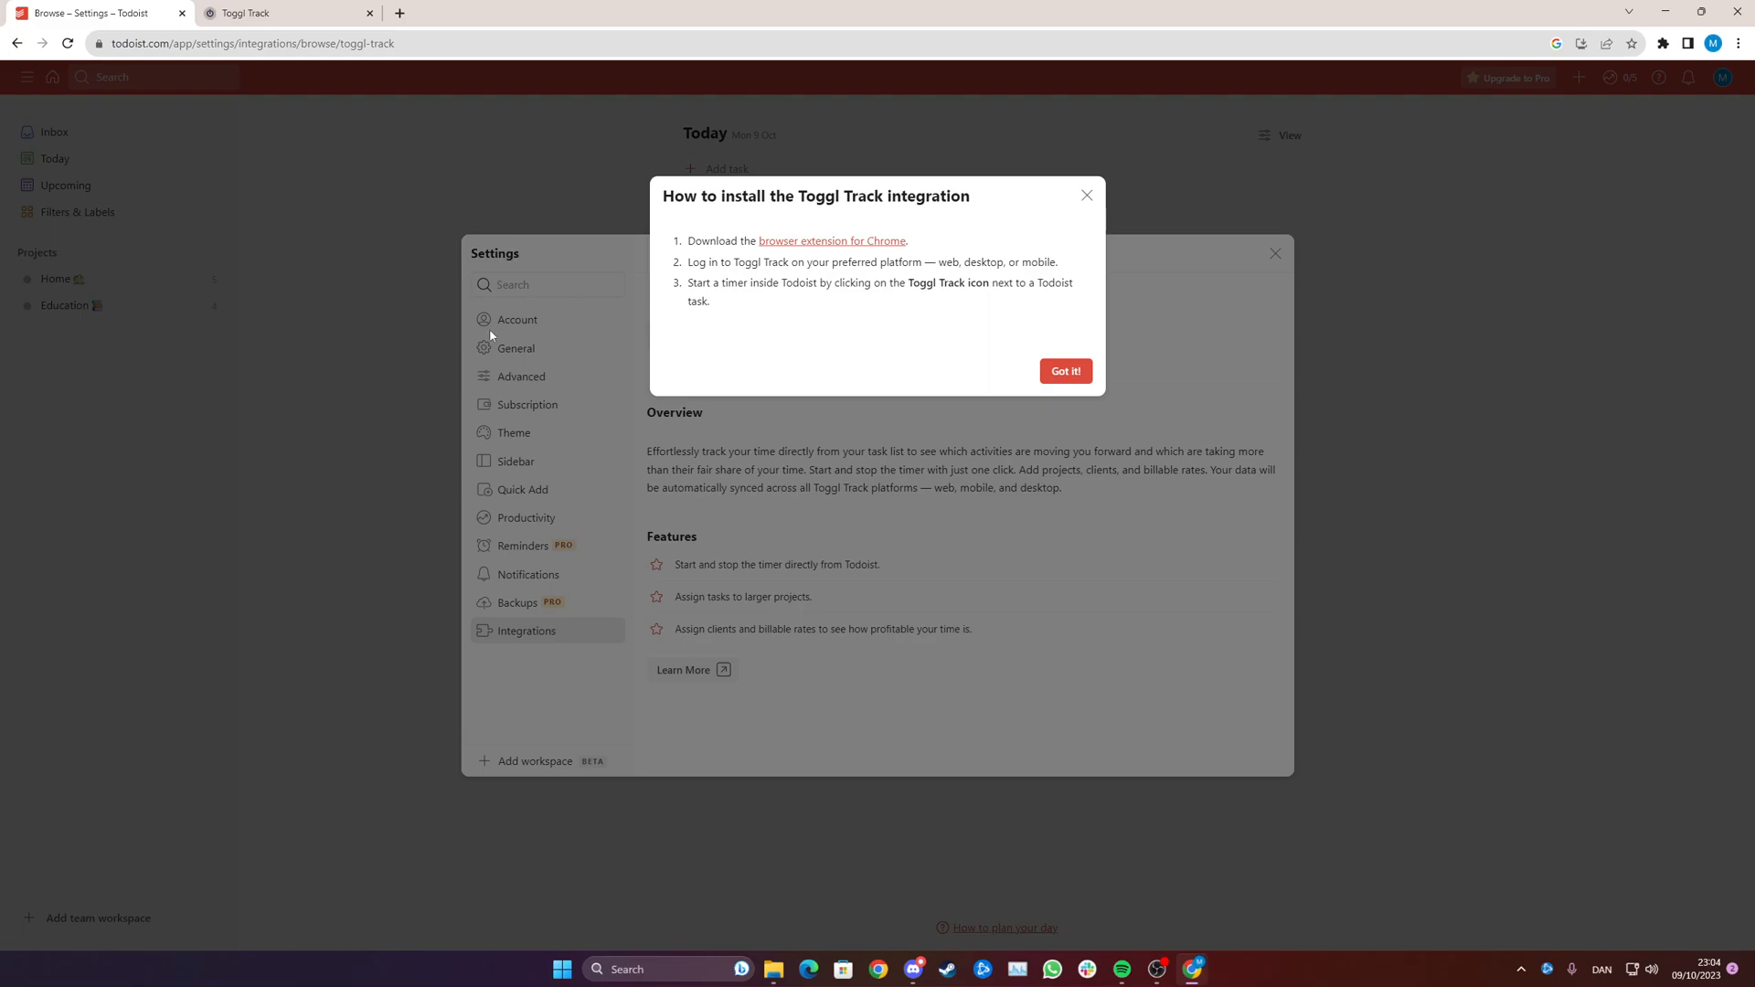
pyautogui.click(1063, 371)
pyautogui.write('Task')
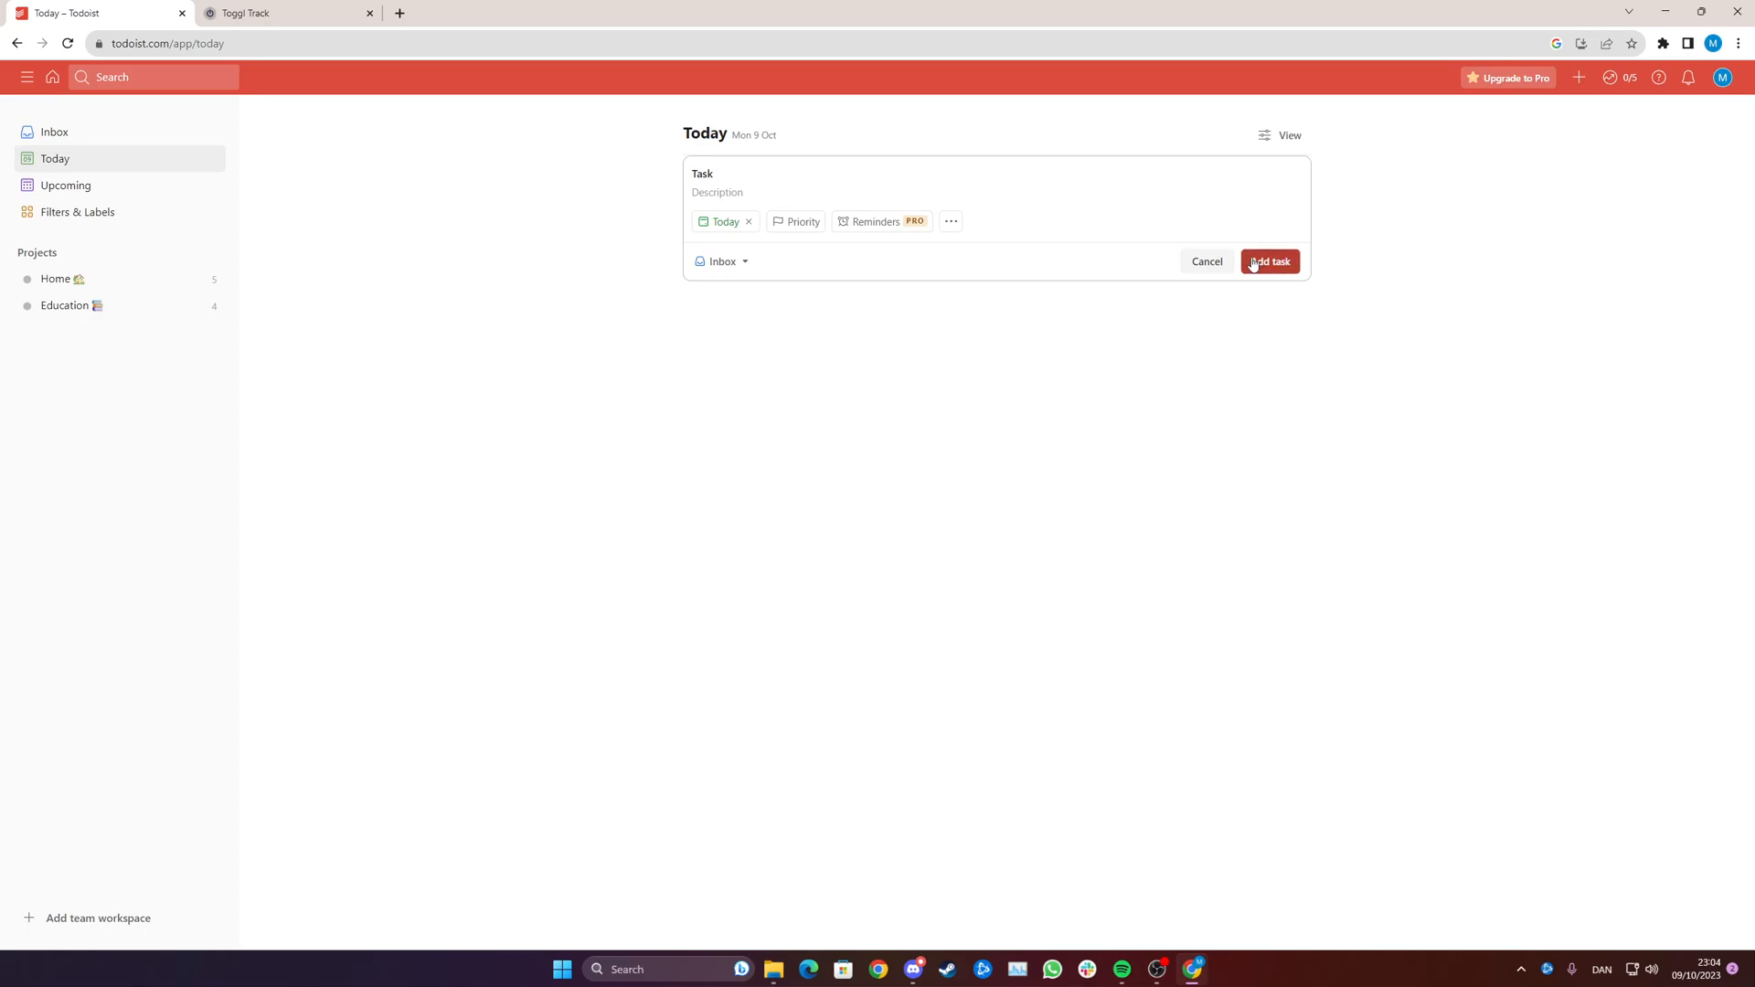
pyautogui.click(1270, 260)
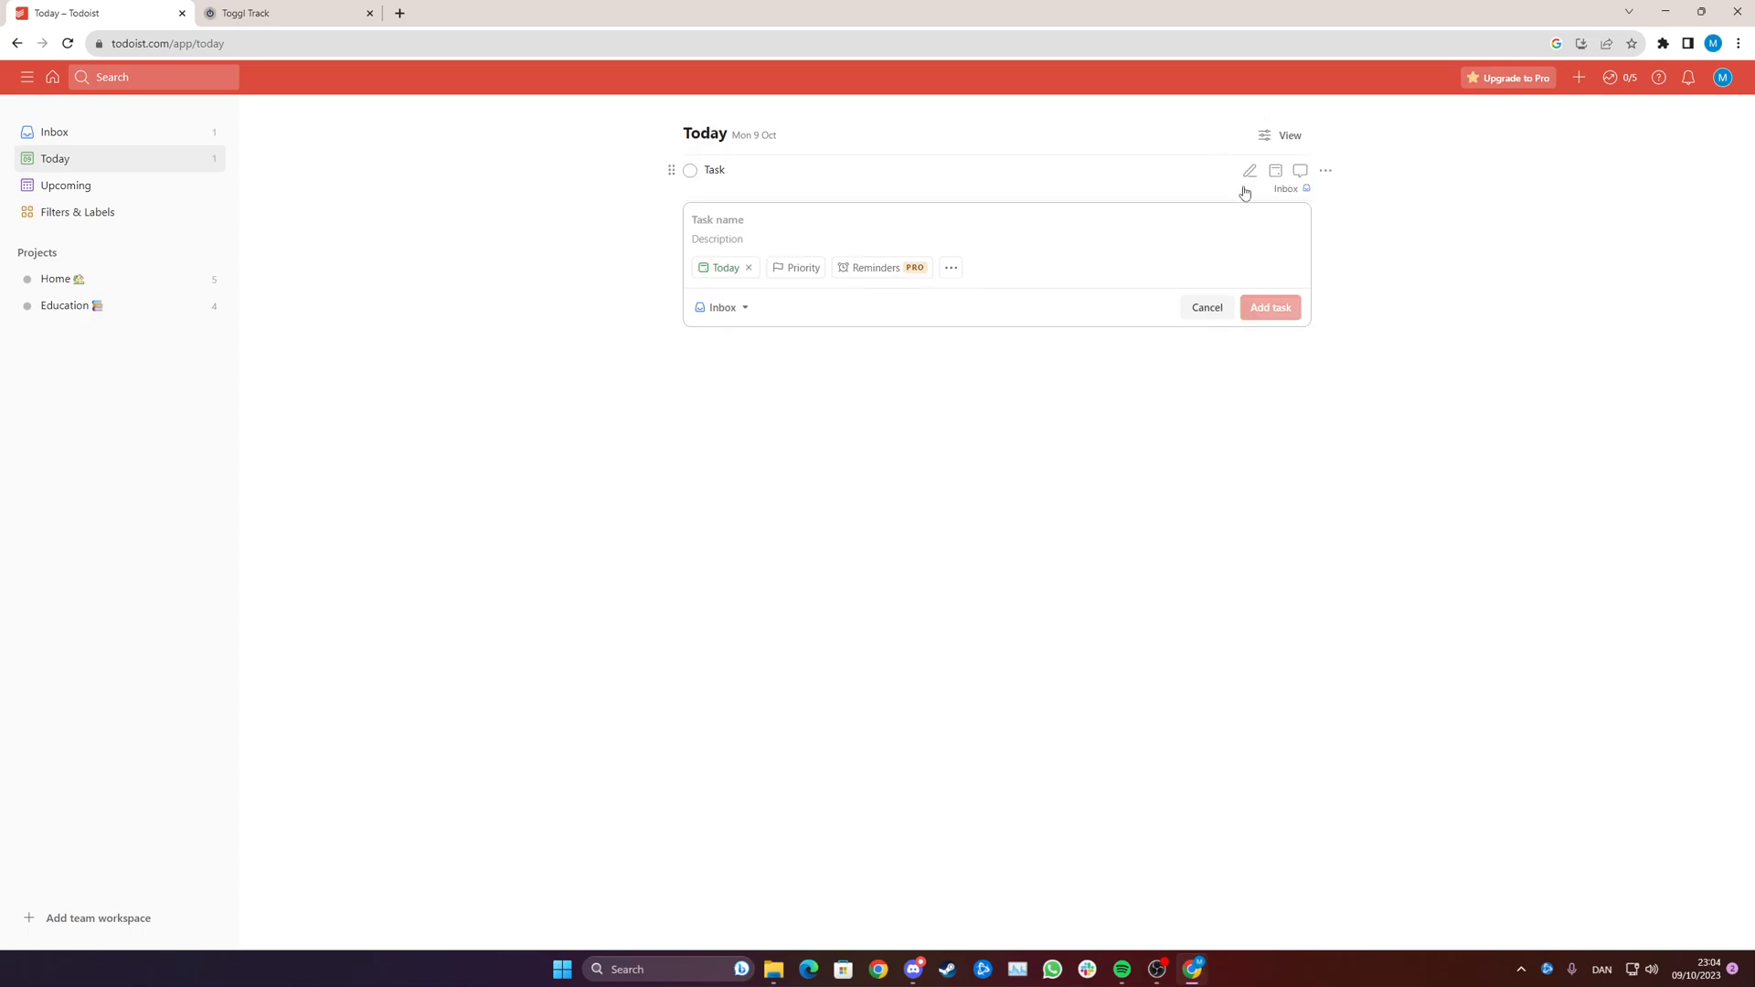
pyautogui.moveTo(1111, 176)
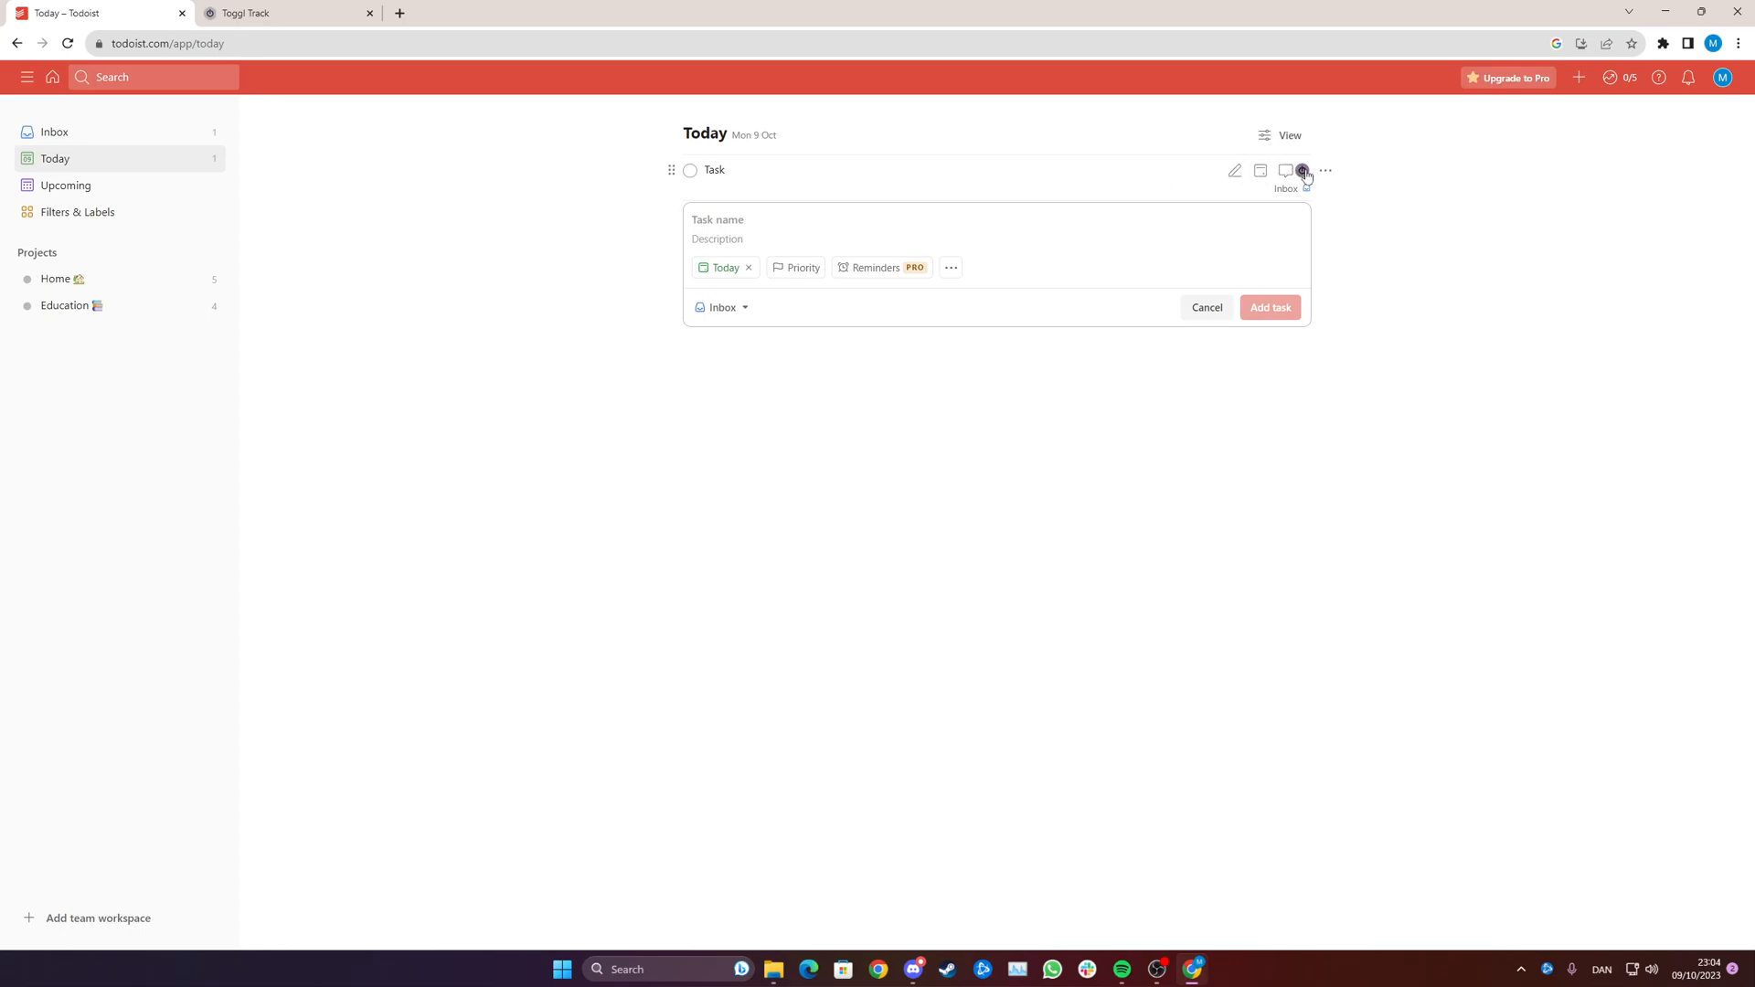
# Step: Time 'Task' with its Toggl Track timer and review the 19-second entry in Toggl Track
pyautogui.click(717, 219)
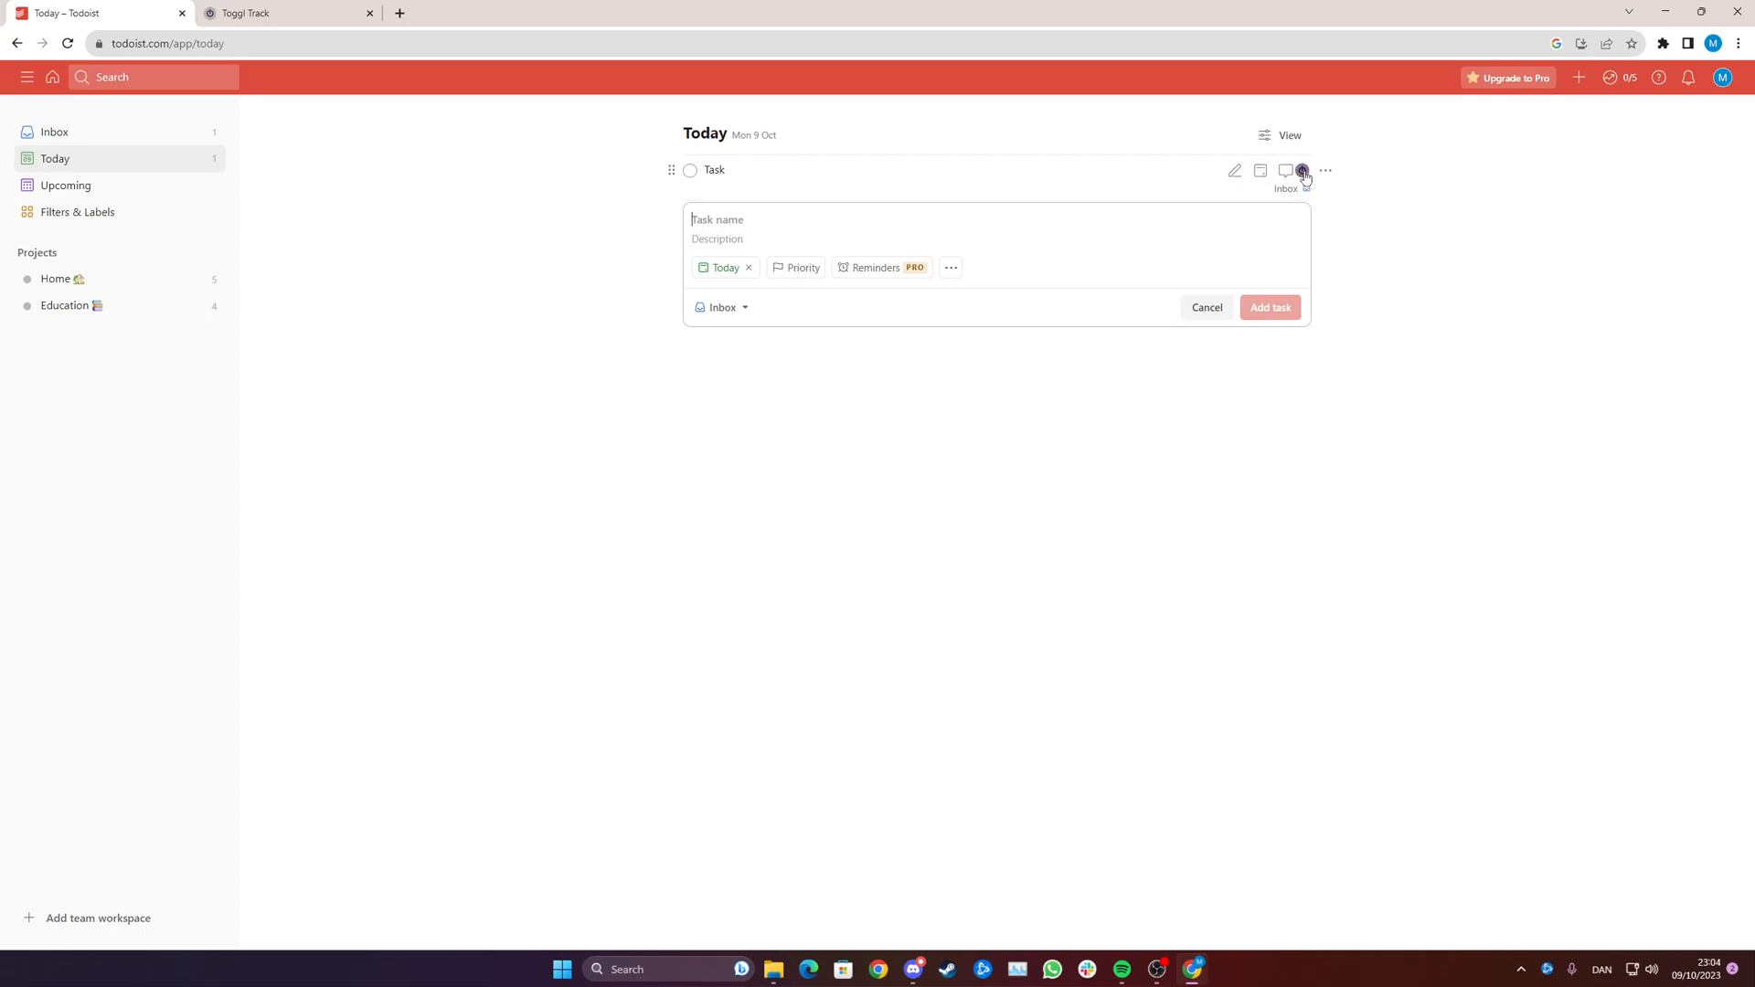
pyautogui.moveTo(1302, 170)
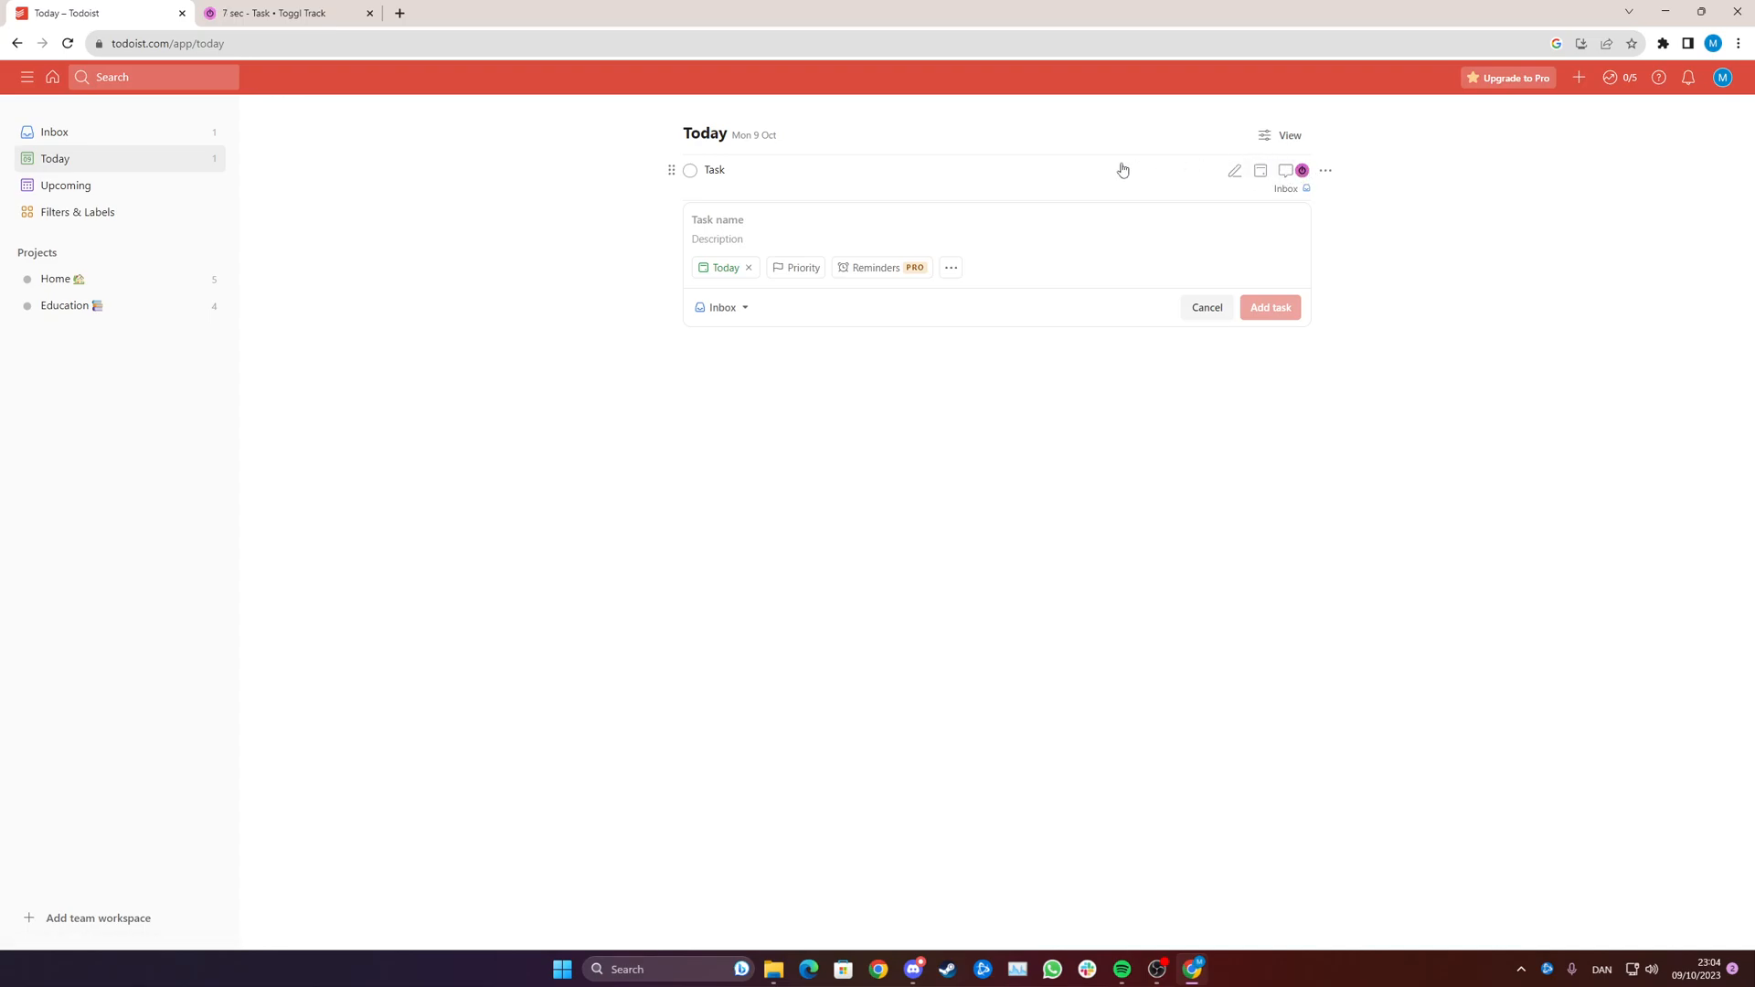
pyautogui.moveTo(1146, 134)
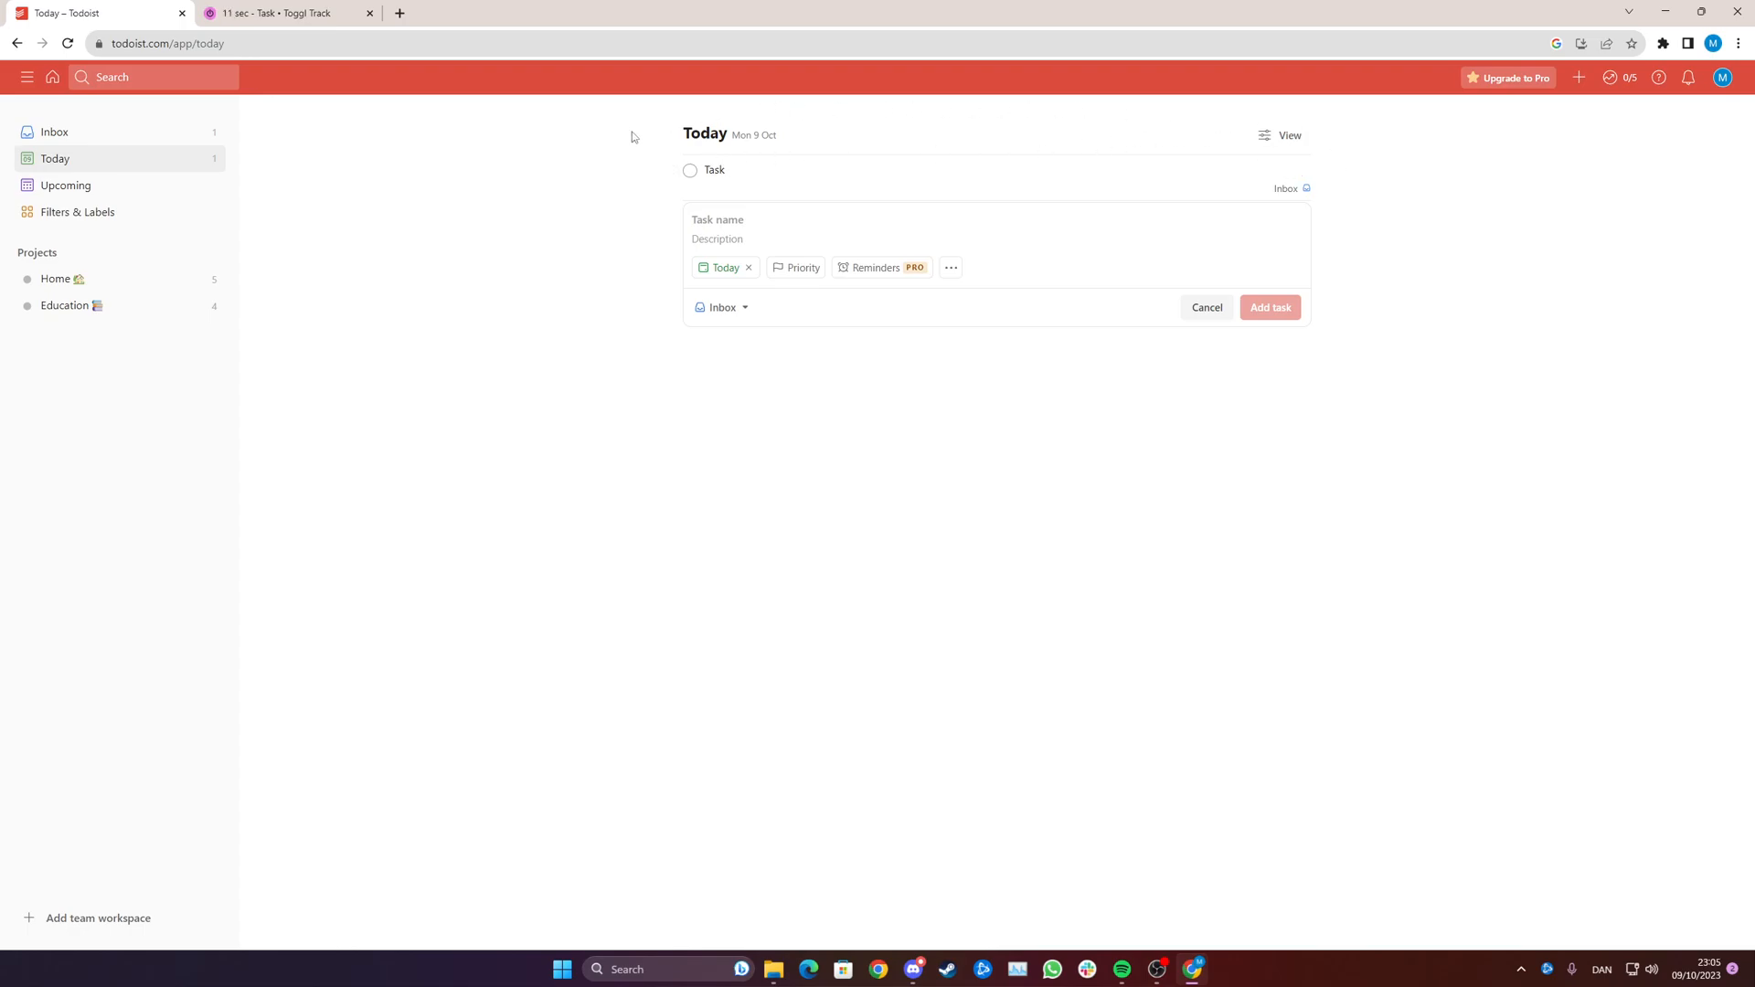
pyautogui.moveTo(842, 194)
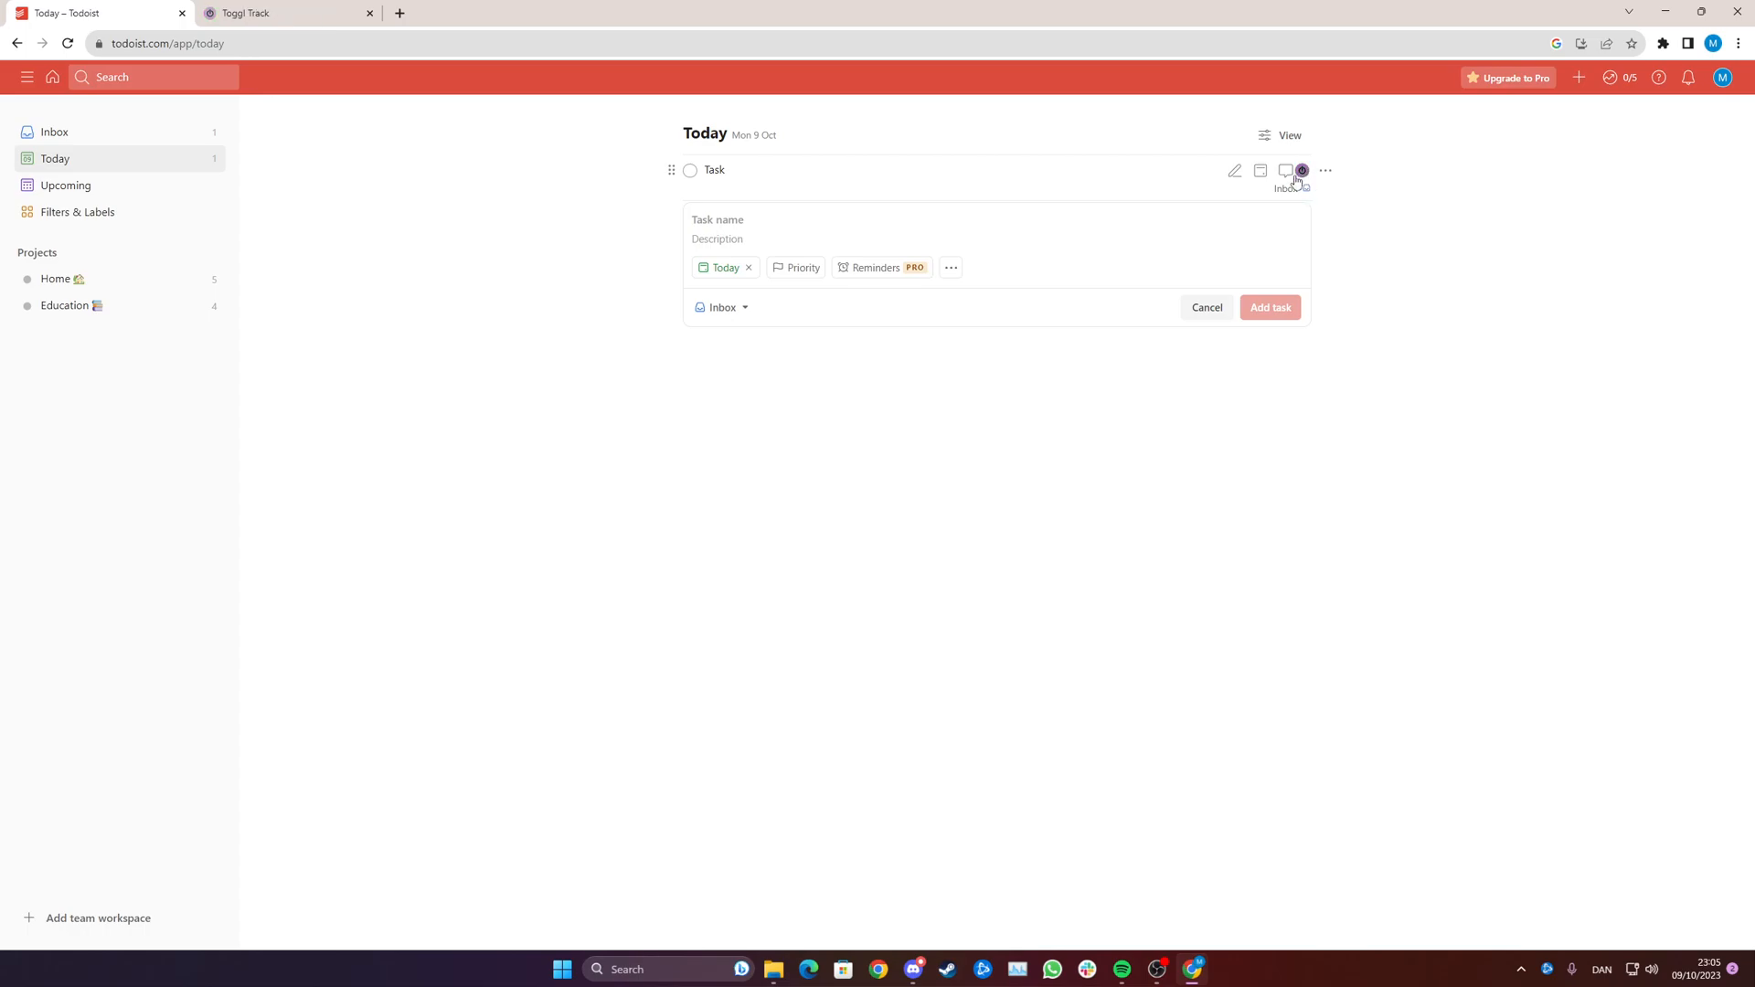
pyautogui.moveTo(660, 255)
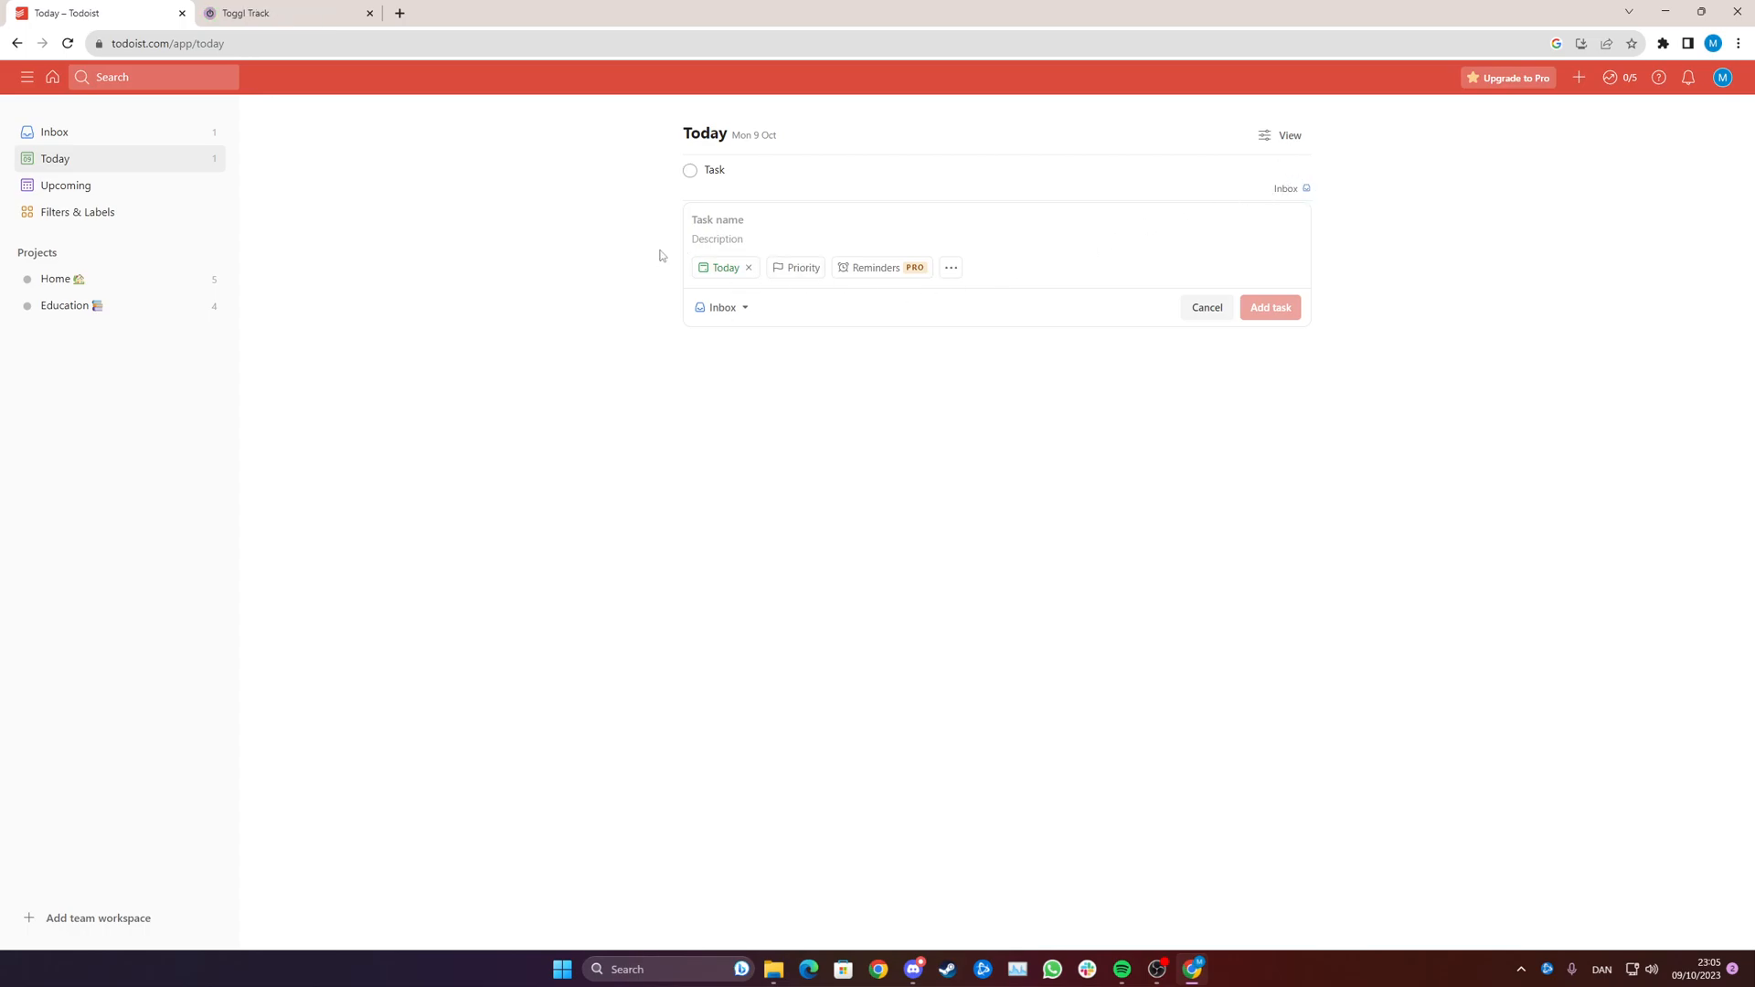
pyautogui.click(286, 12)
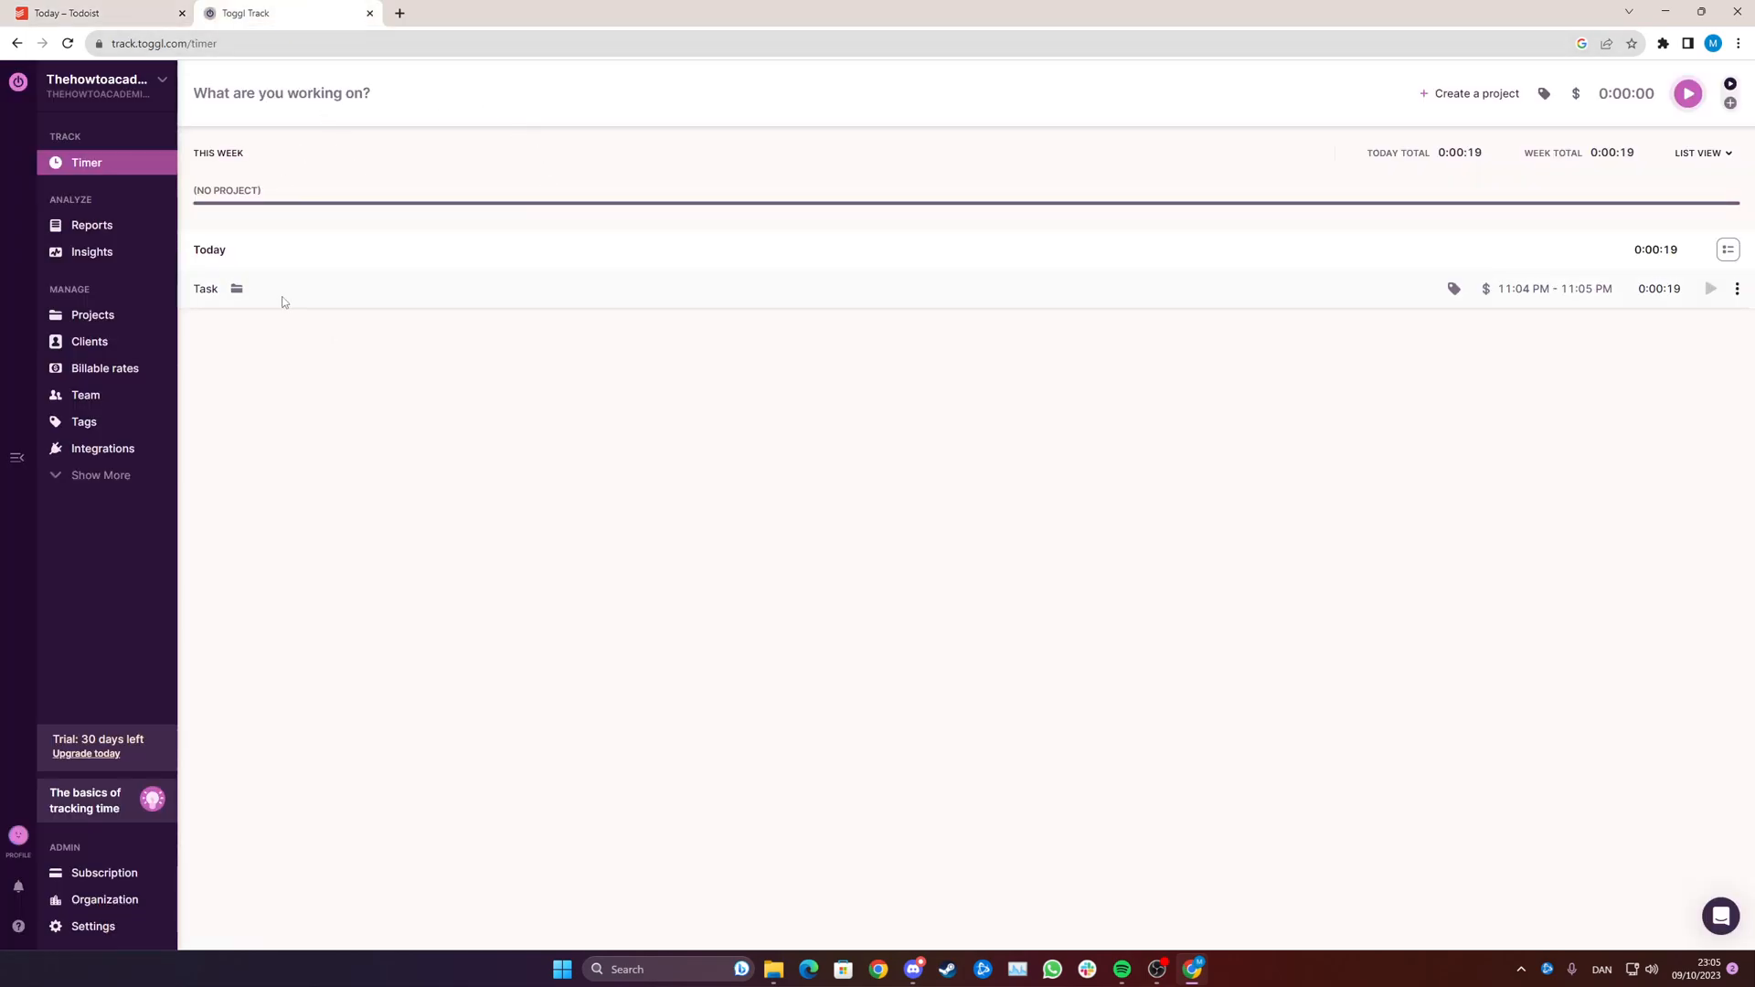
pyautogui.click(95, 12)
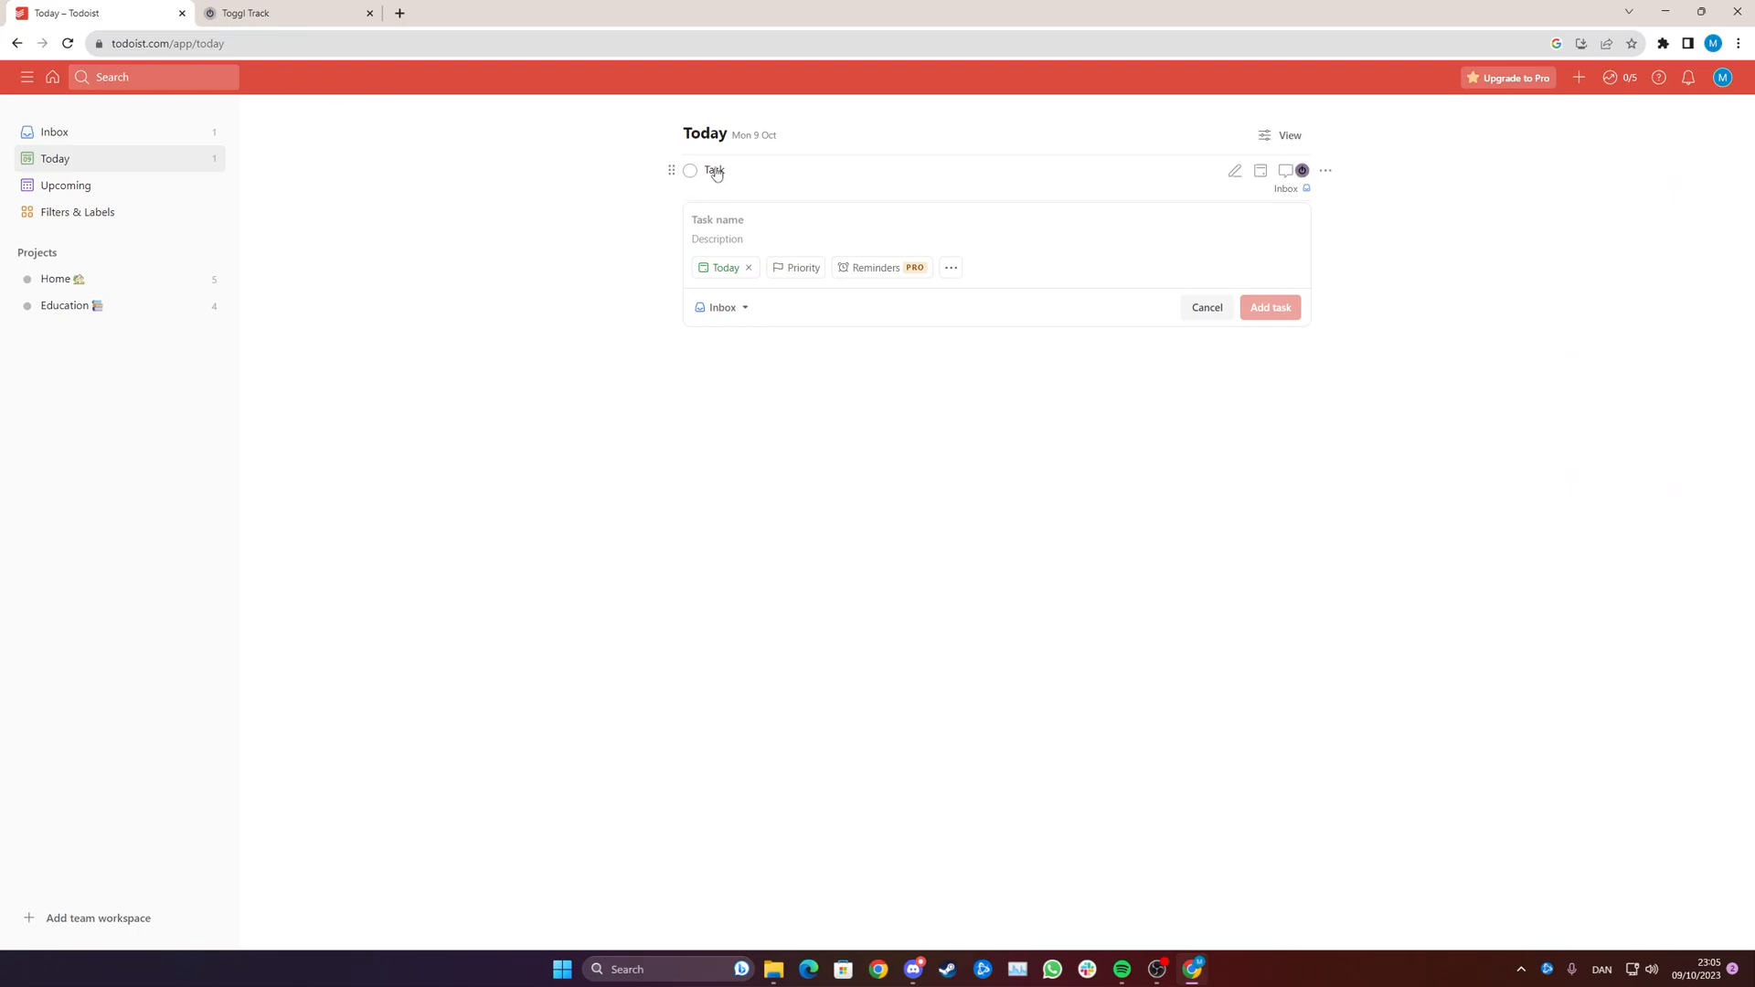
pyautogui.click(286, 12)
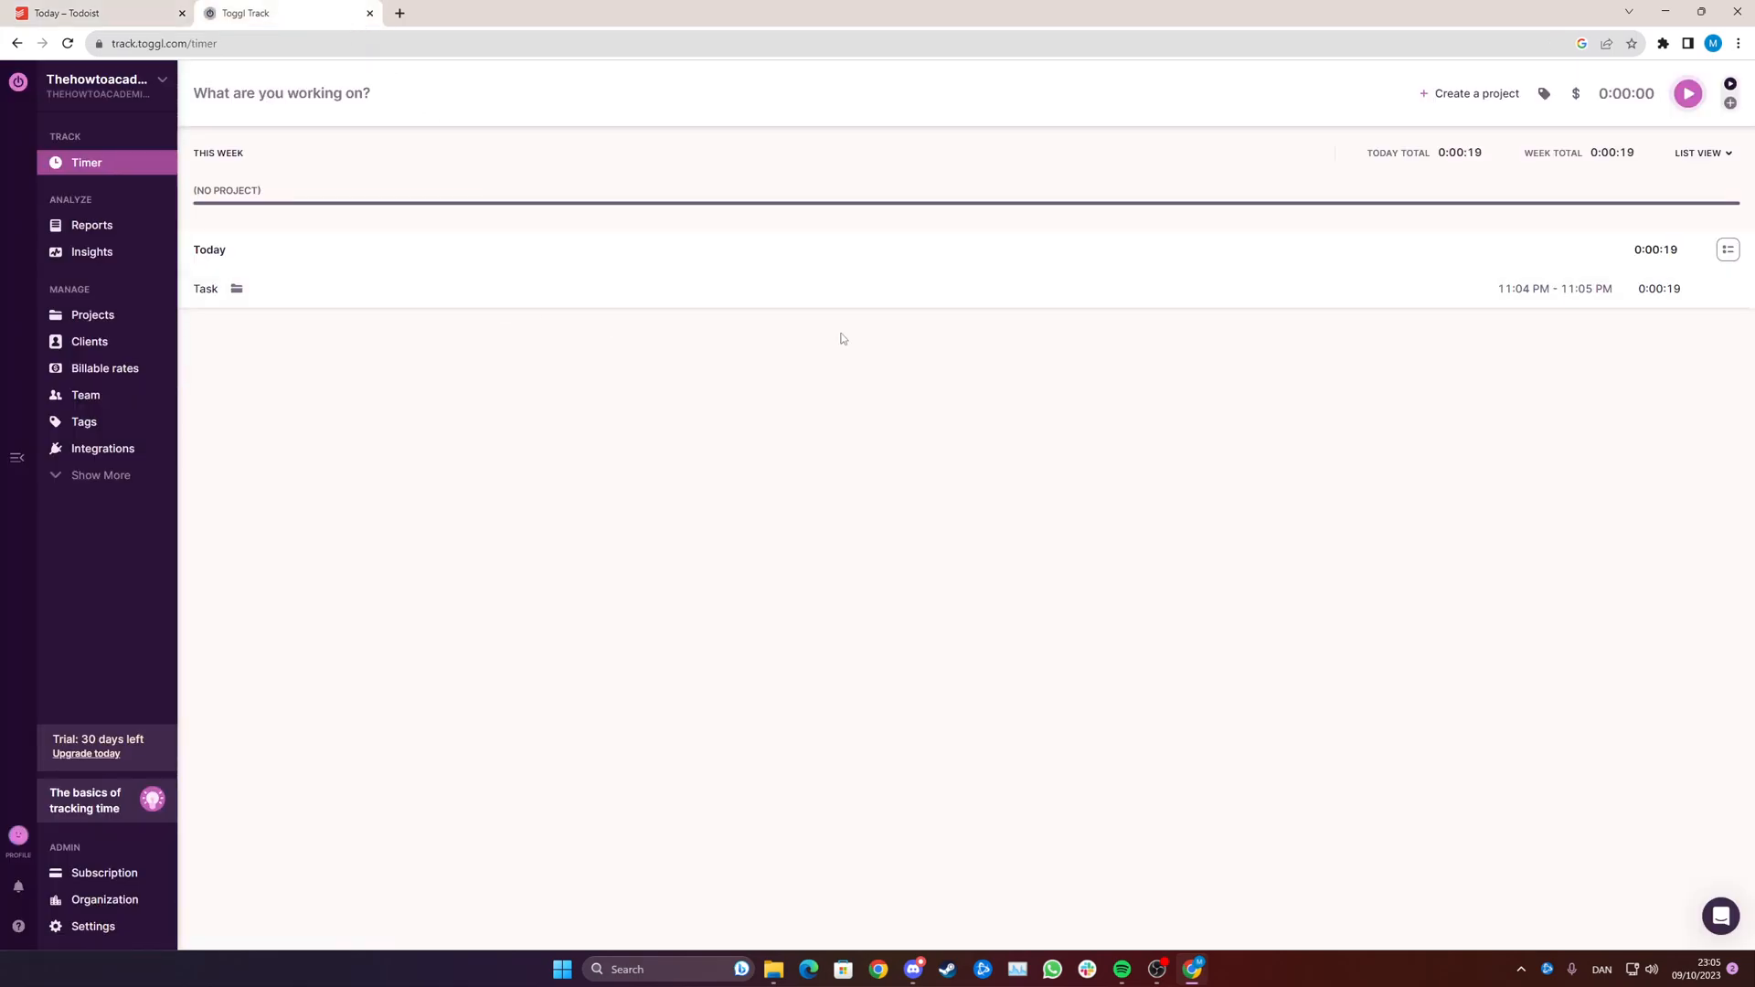
pyautogui.click(100, 12)
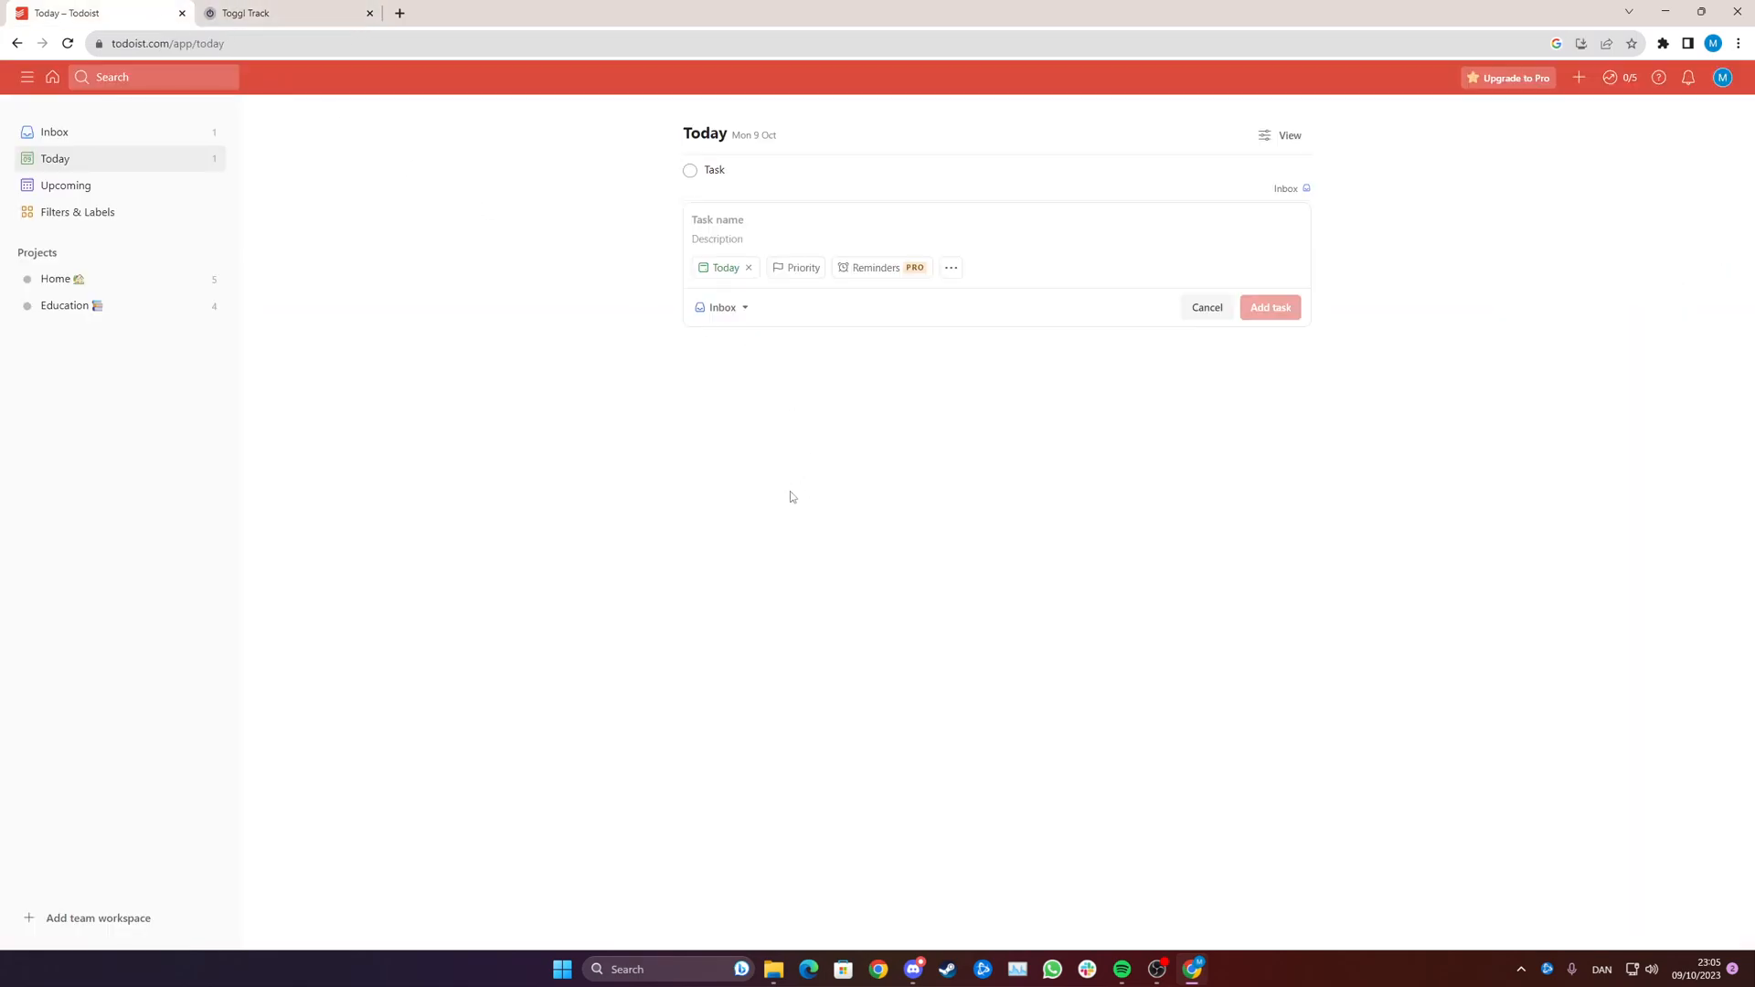
pyautogui.moveTo(767, 515)
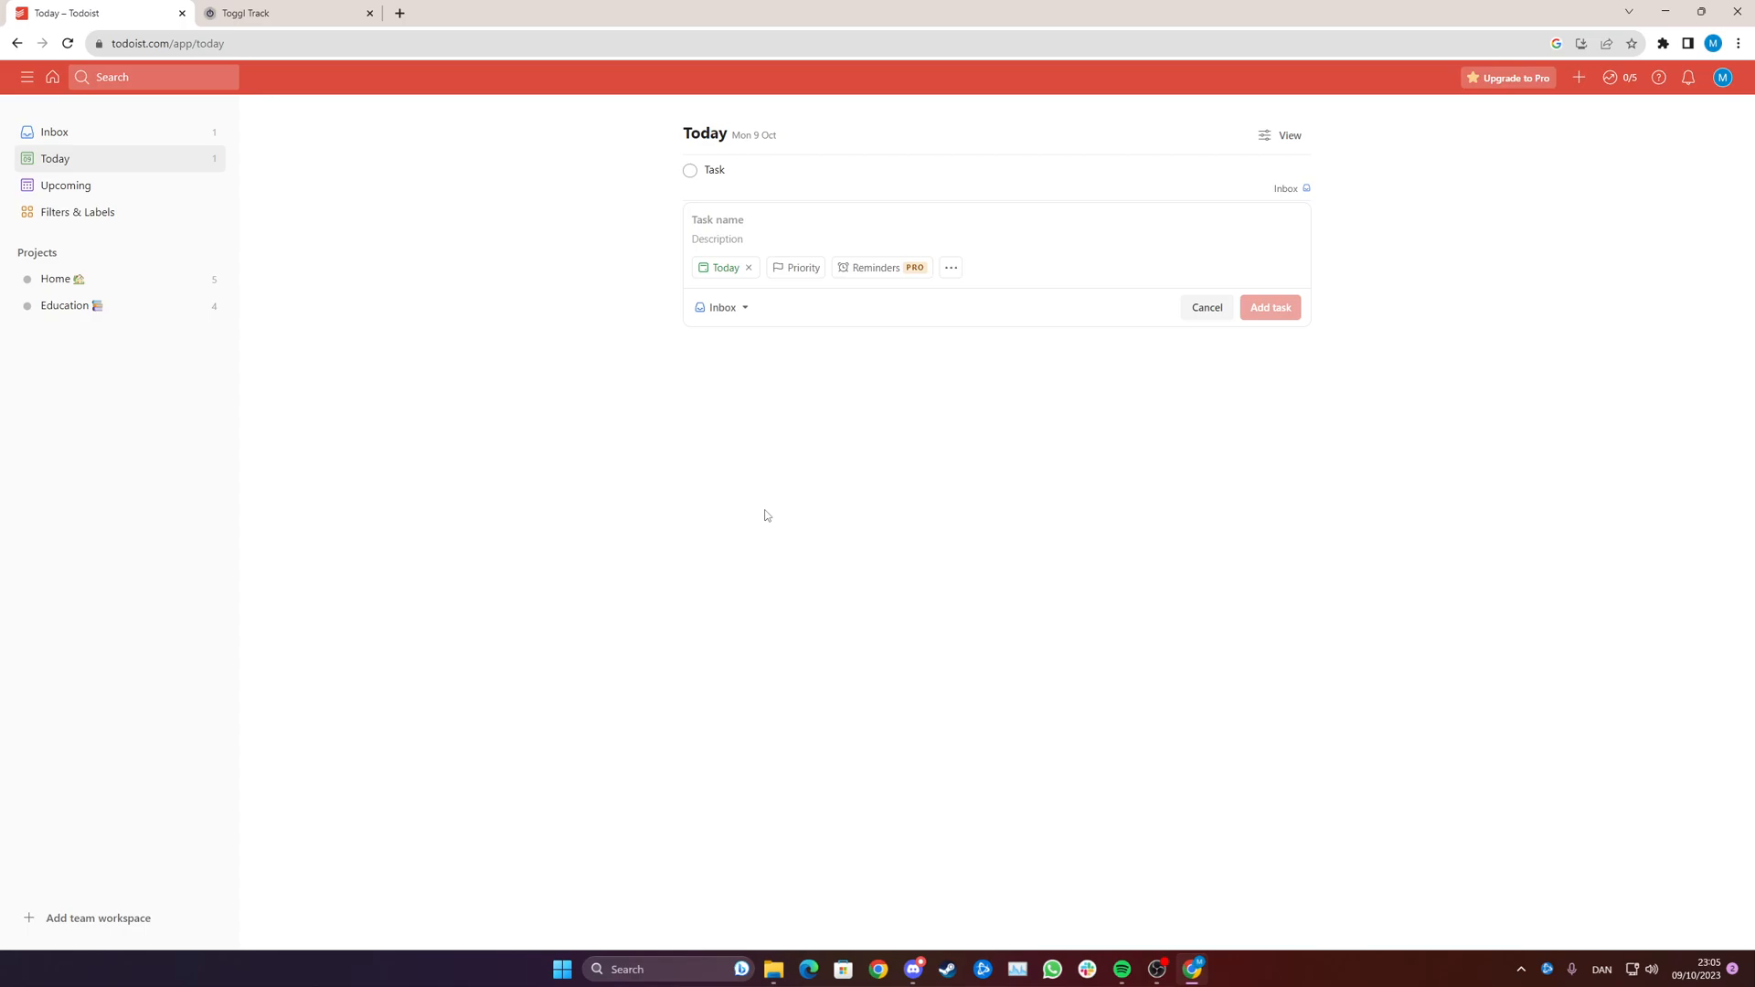